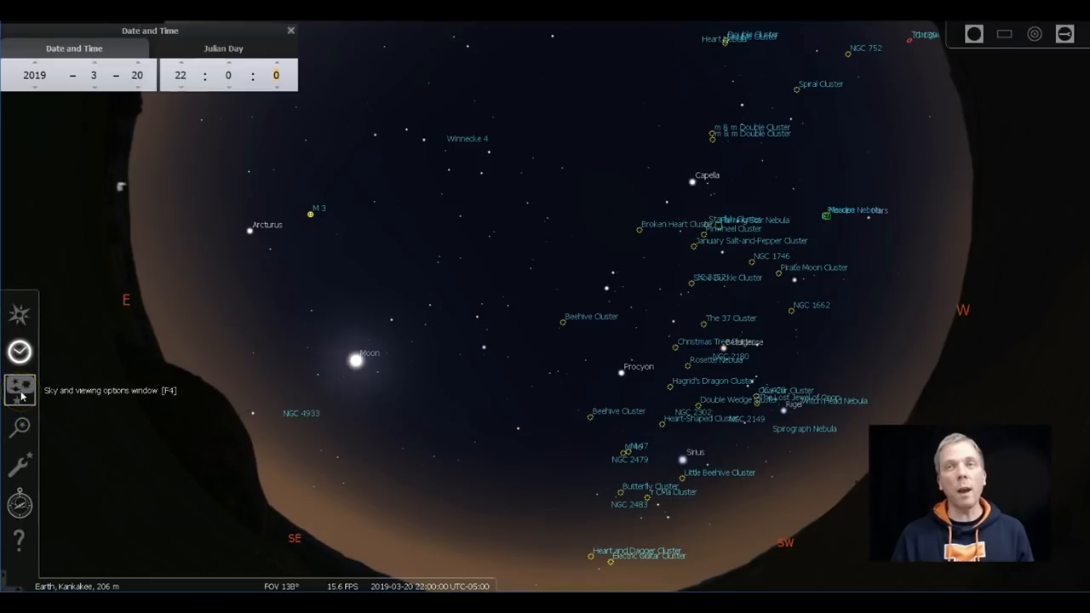
- Bring up the Markings settings of the Sky and viewing options window
click(19, 388)
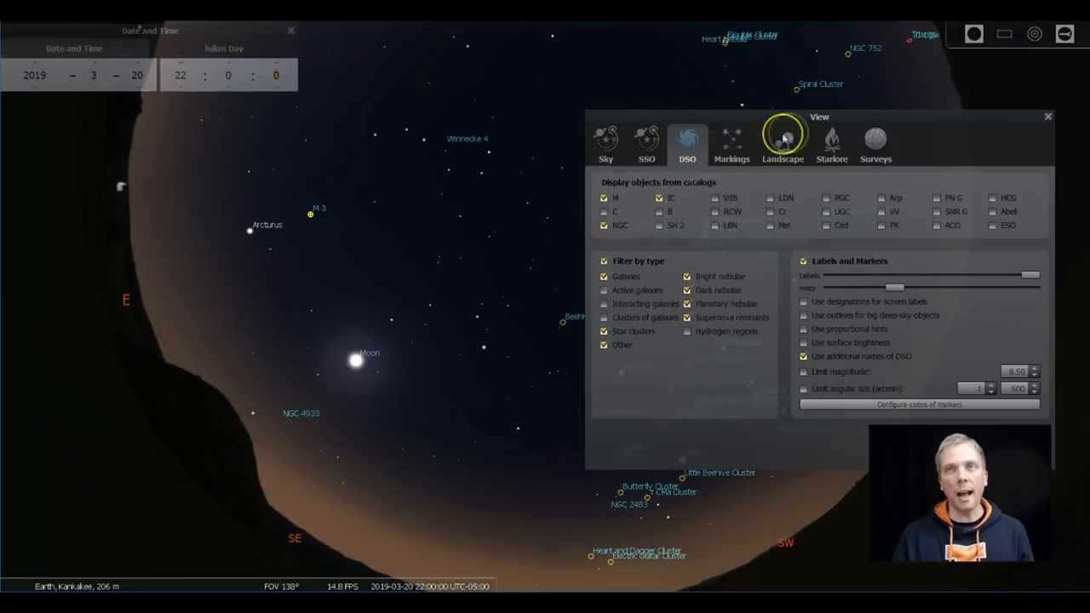
click(731, 140)
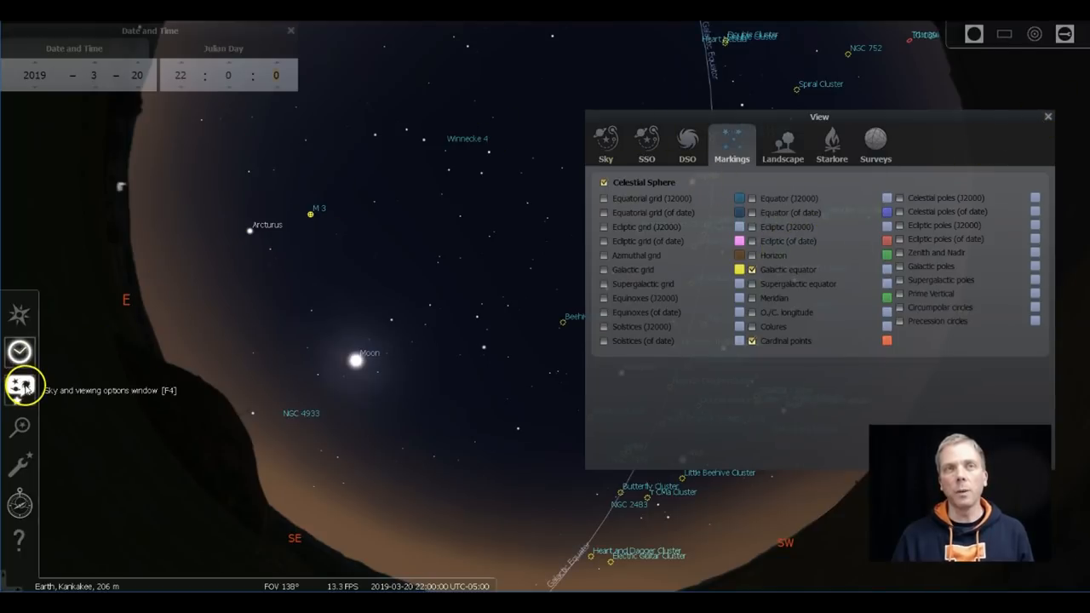
mouse_move(732, 150)
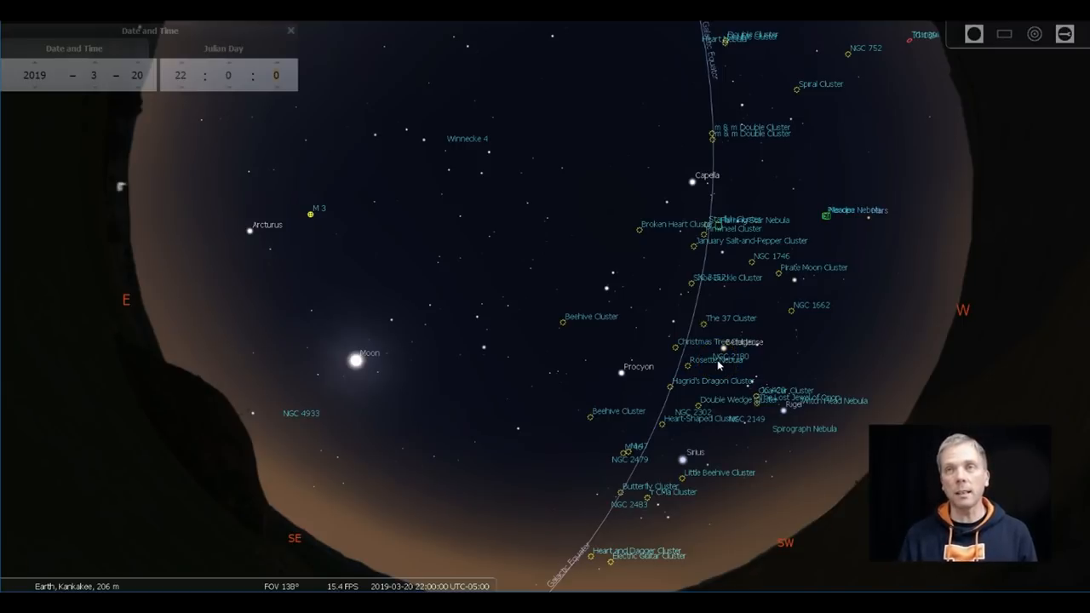
click(719, 281)
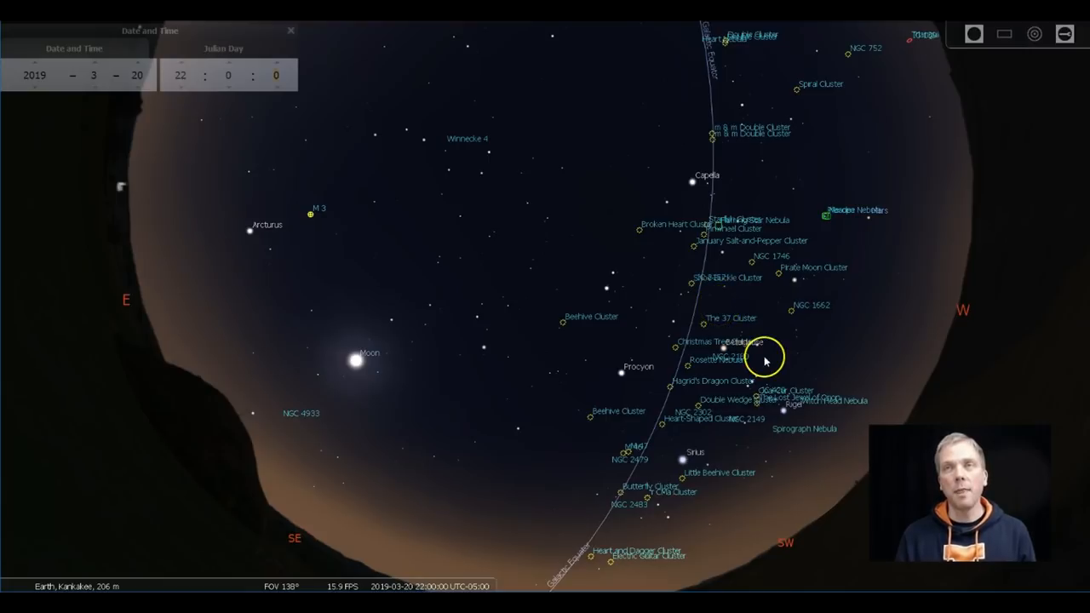
mouse_move(751, 196)
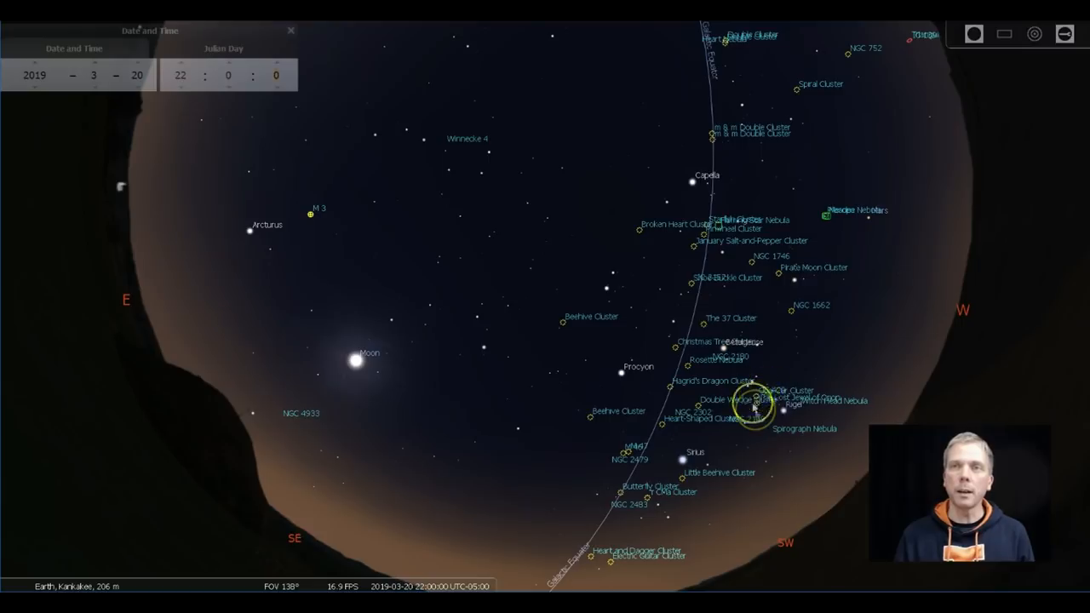
mouse_move(565, 358)
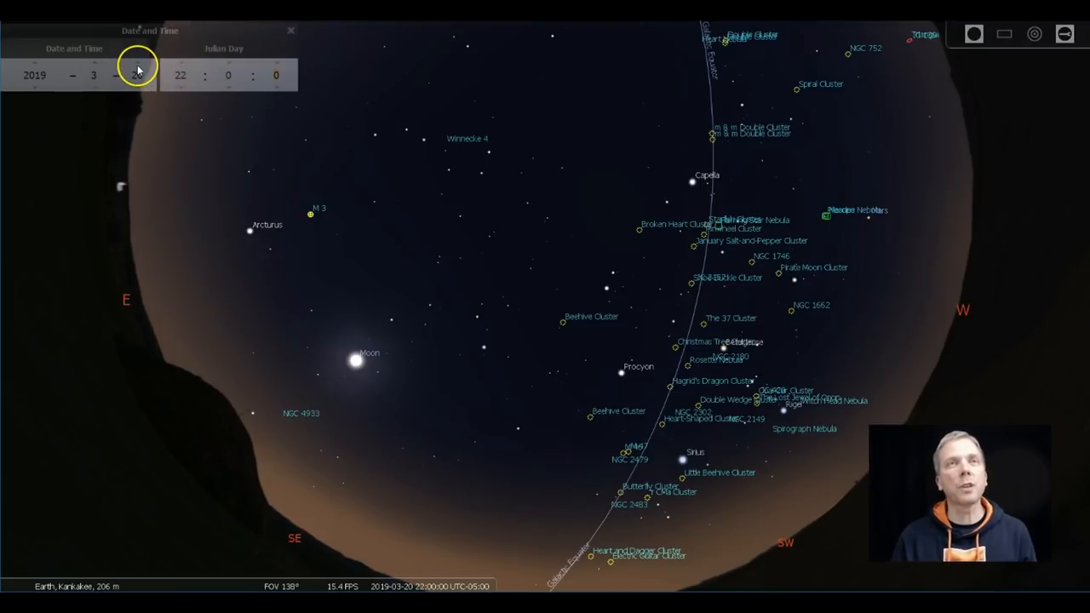
- Step the day forward from 20 March several days at 22:00
click(136, 65)
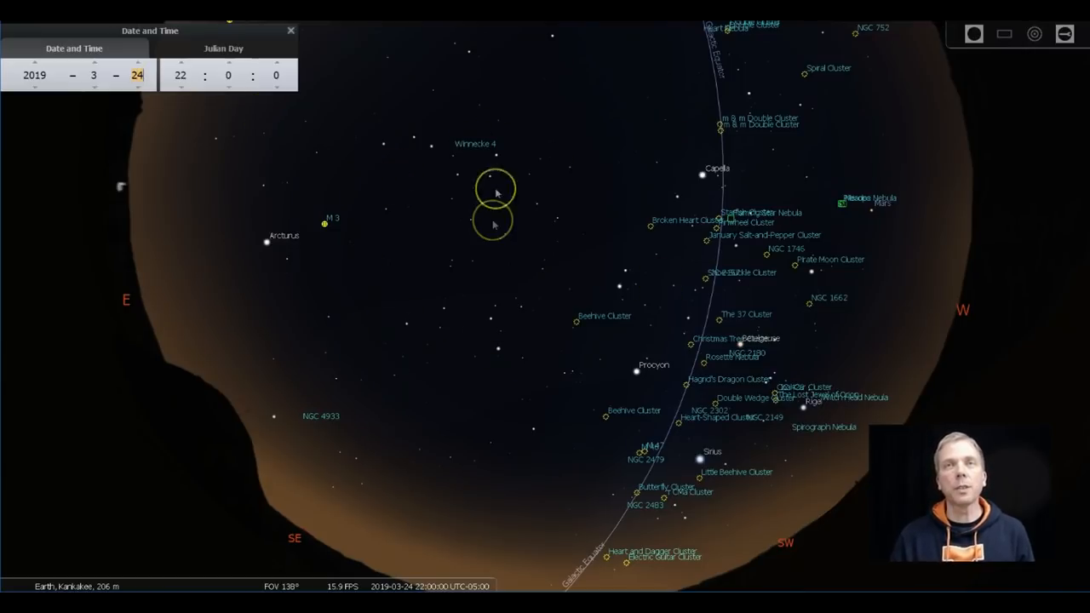
mouse_move(391, 429)
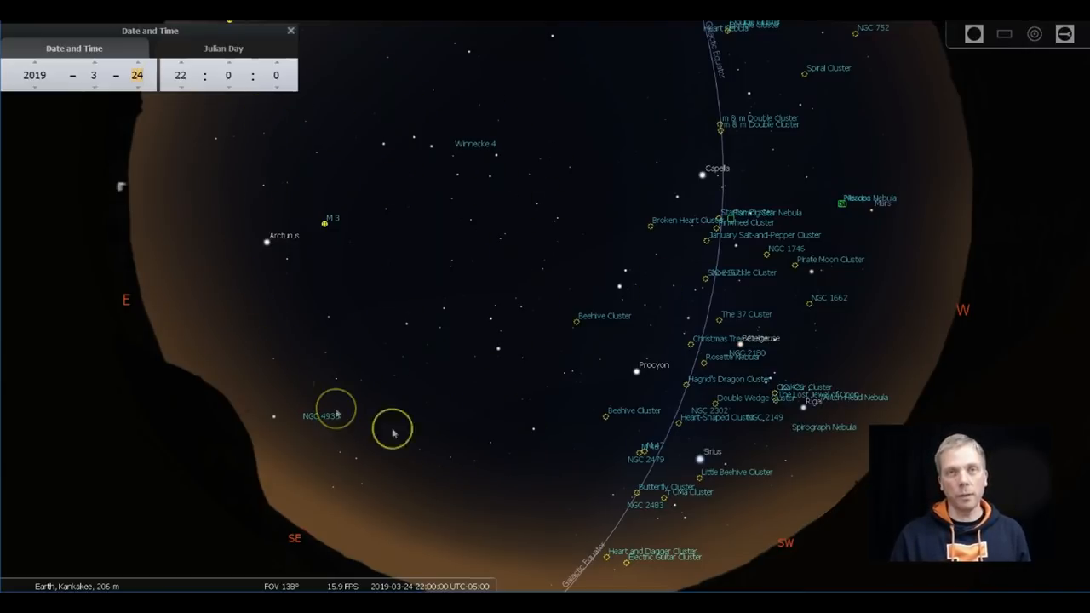
mouse_move(140, 43)
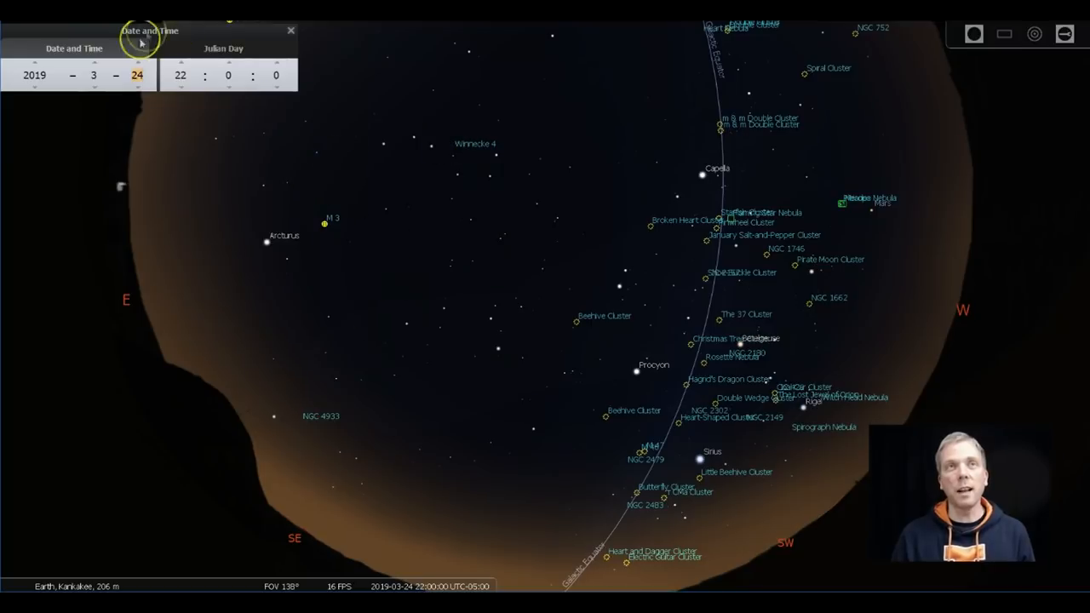
click(137, 62)
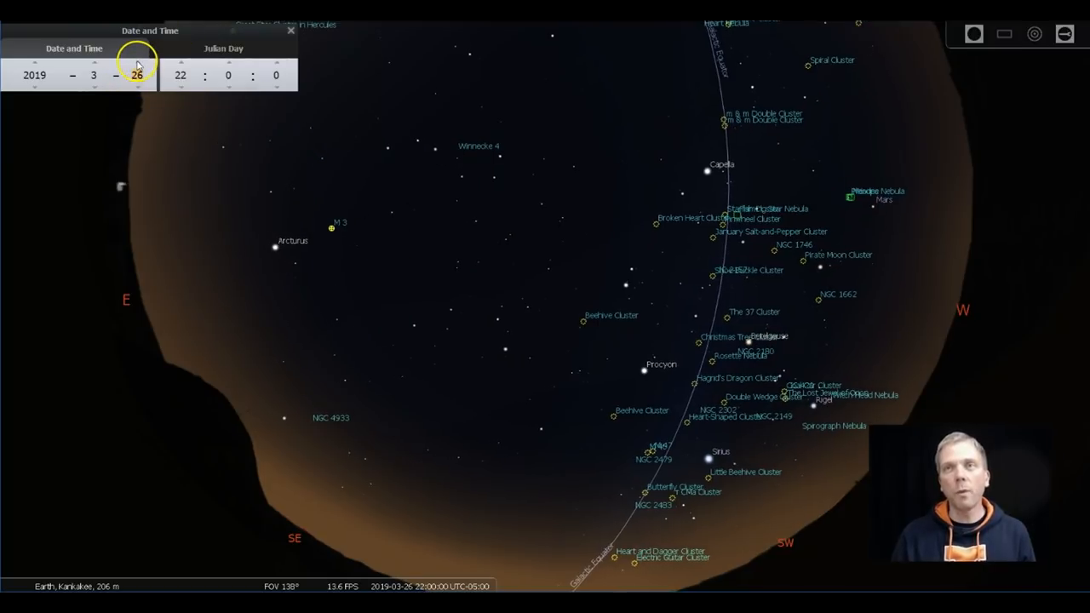
mouse_move(736, 371)
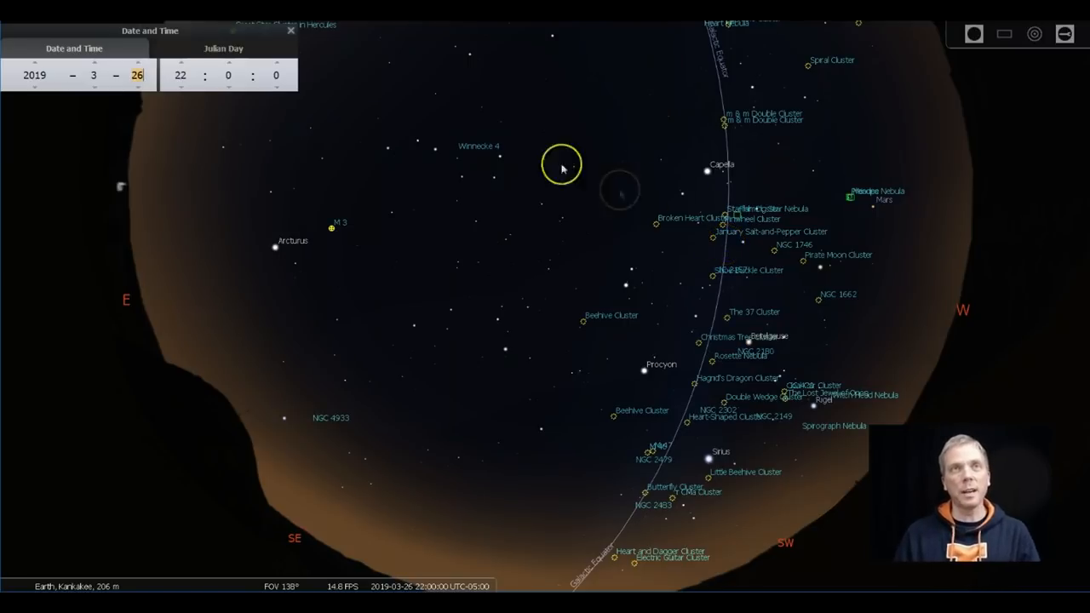
click(92, 65)
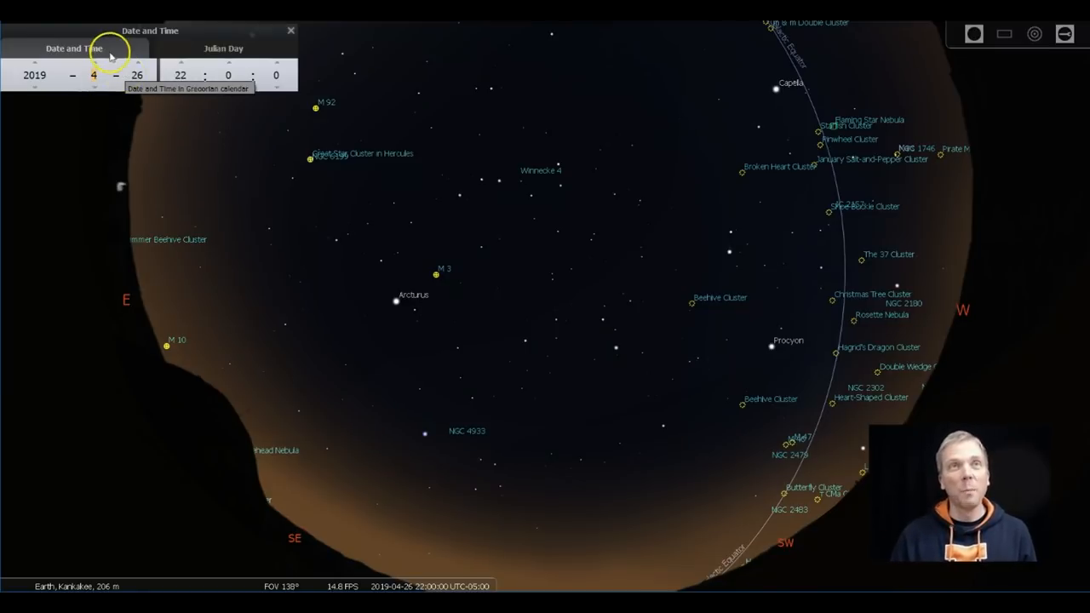
- Advance the month to May and set the day to the 6th, giving 2019-05-06
click(136, 61)
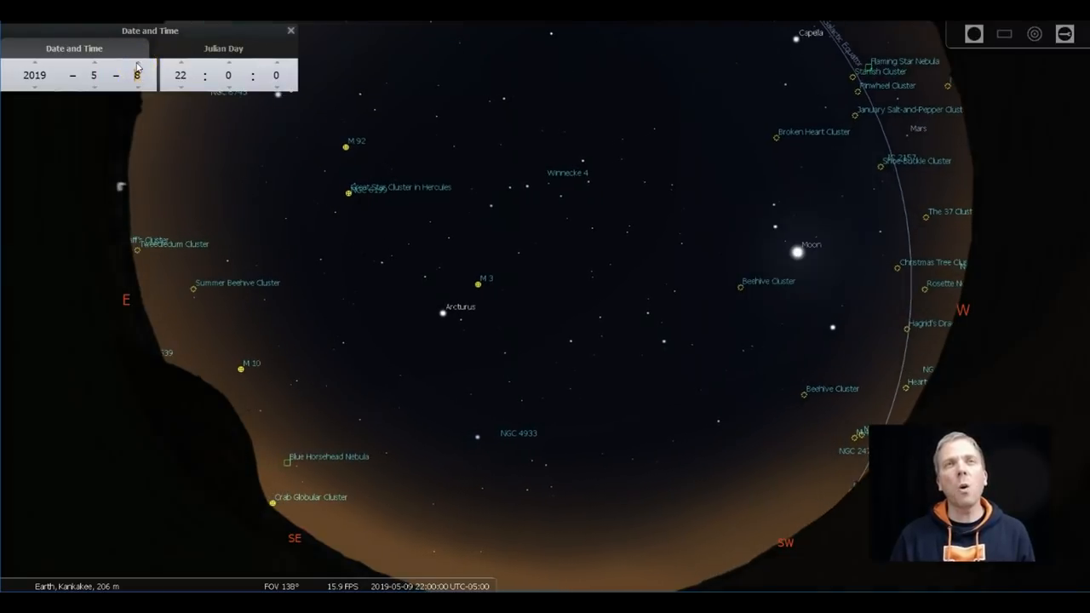
click(136, 87)
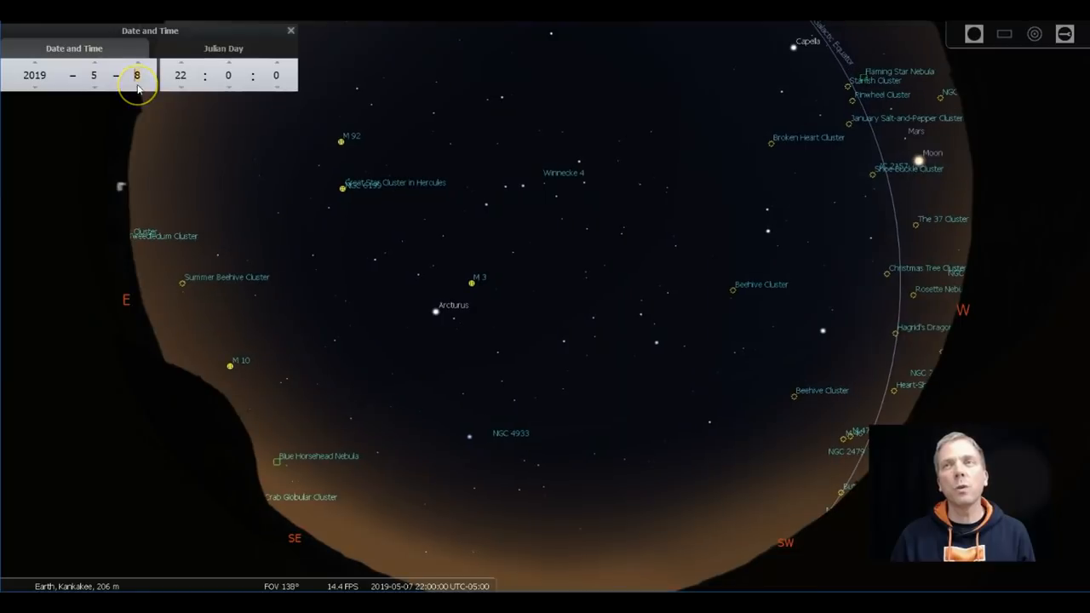
click(136, 85)
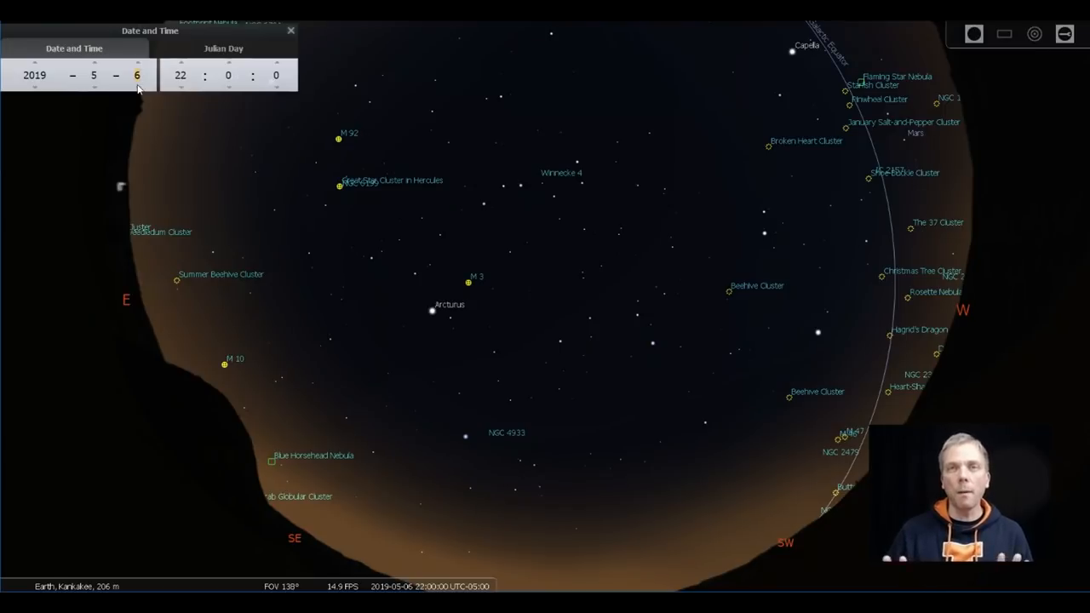
click(841, 86)
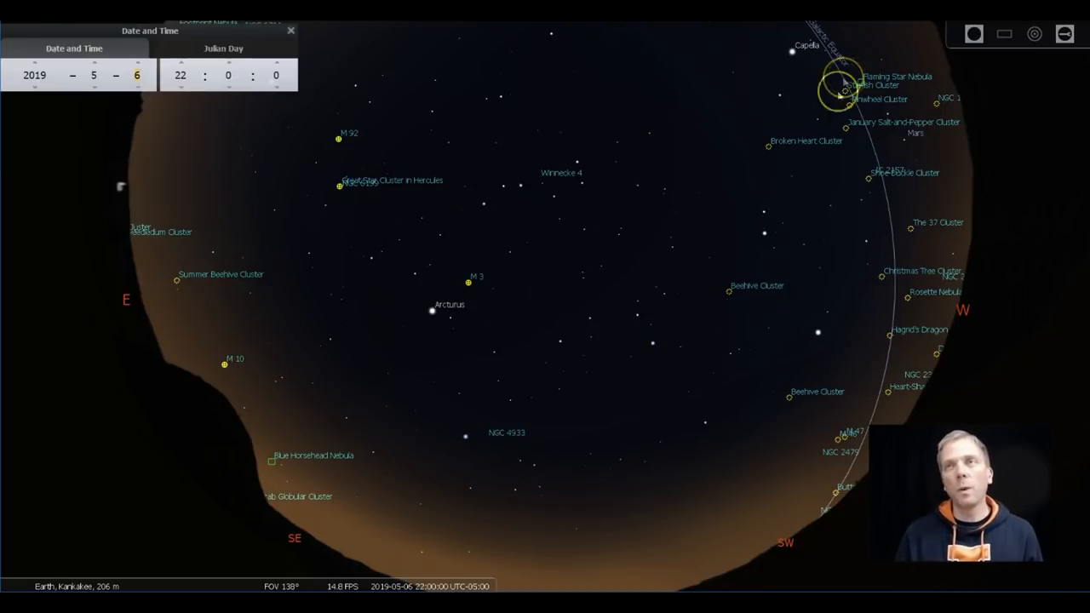
- Zoom out to a 163° field of view and overlay the azimuthal grid
scroll(down, 3)
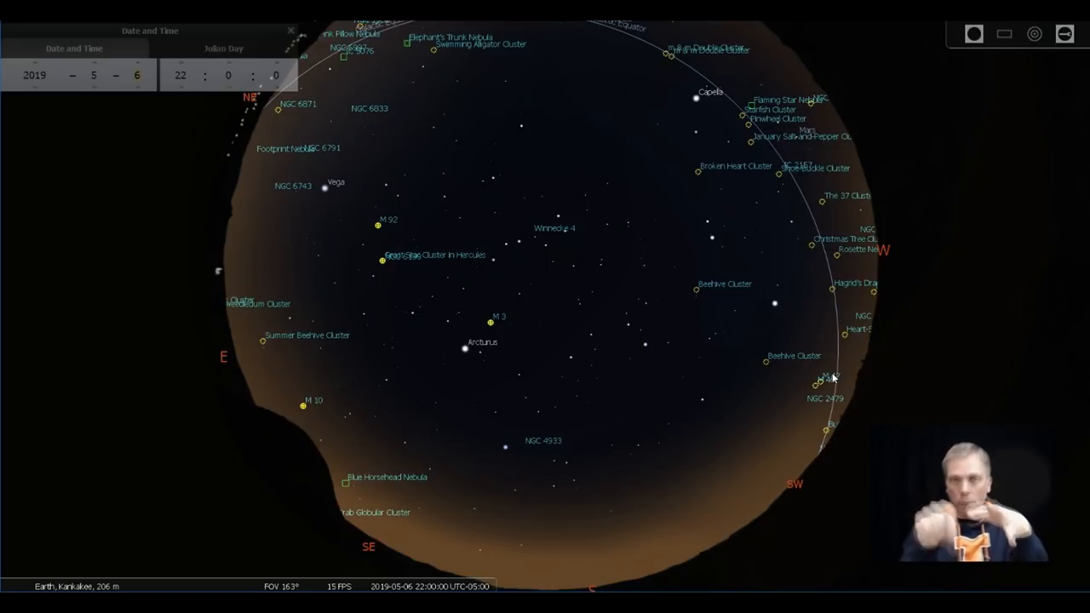
click(666, 48)
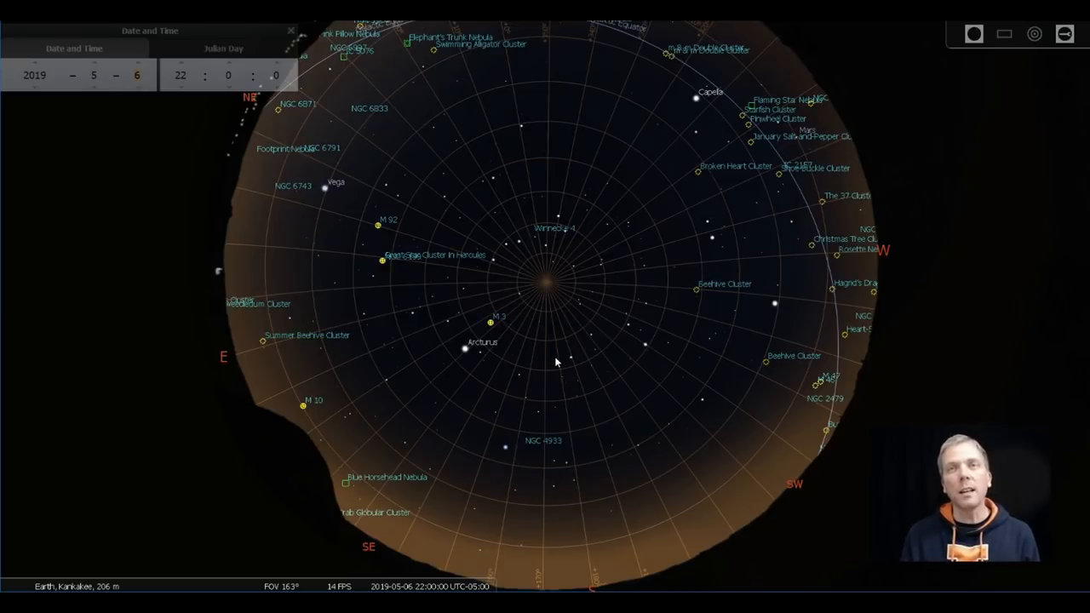
- Inspect M 3 and the Hercules globular cluster, deselect, and reopen the viewing options
click(378, 226)
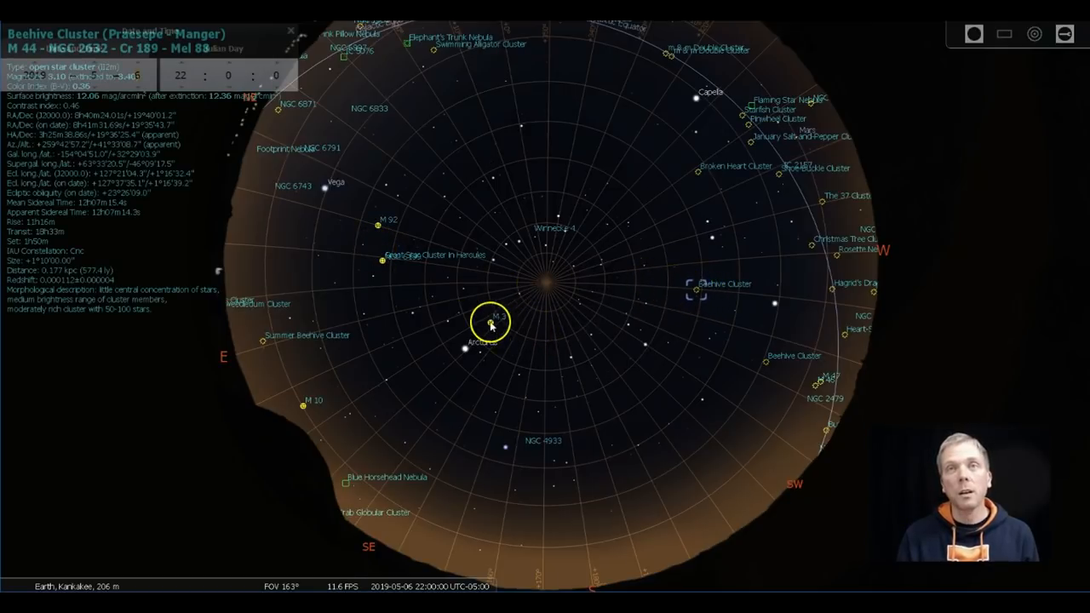
click(388, 259)
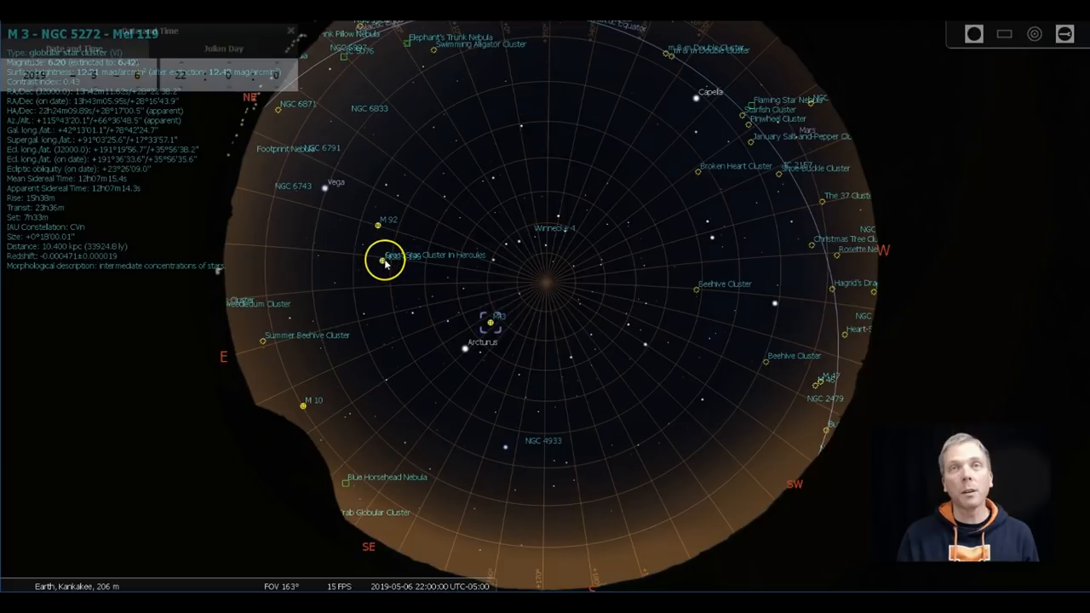
click(385, 259)
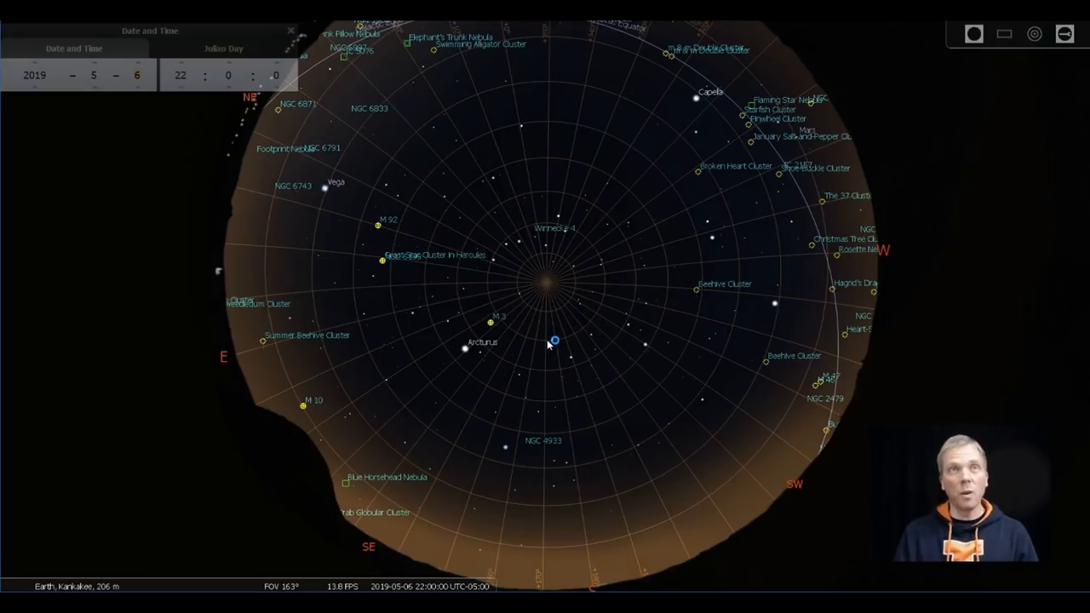
click(405, 303)
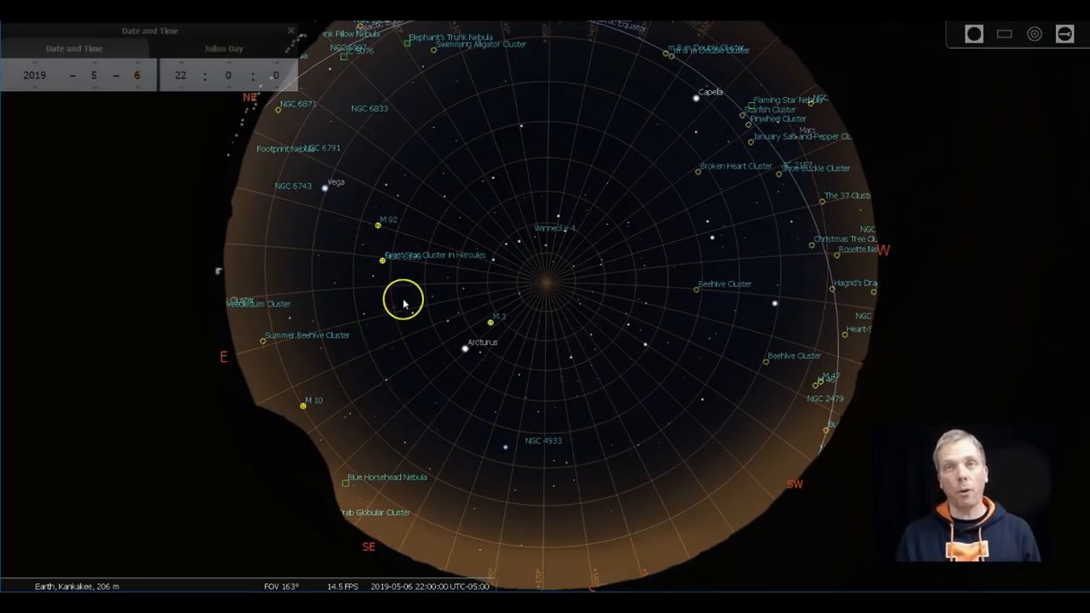
click(18, 388)
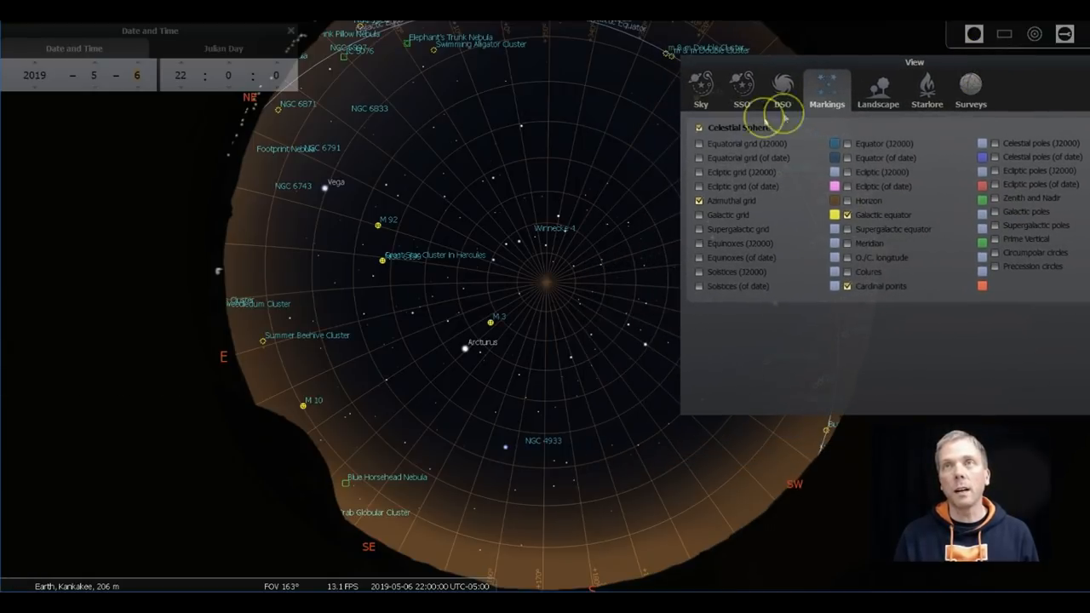
- Show the DSO settings and raise the deep-sky labels amount slider
click(781, 88)
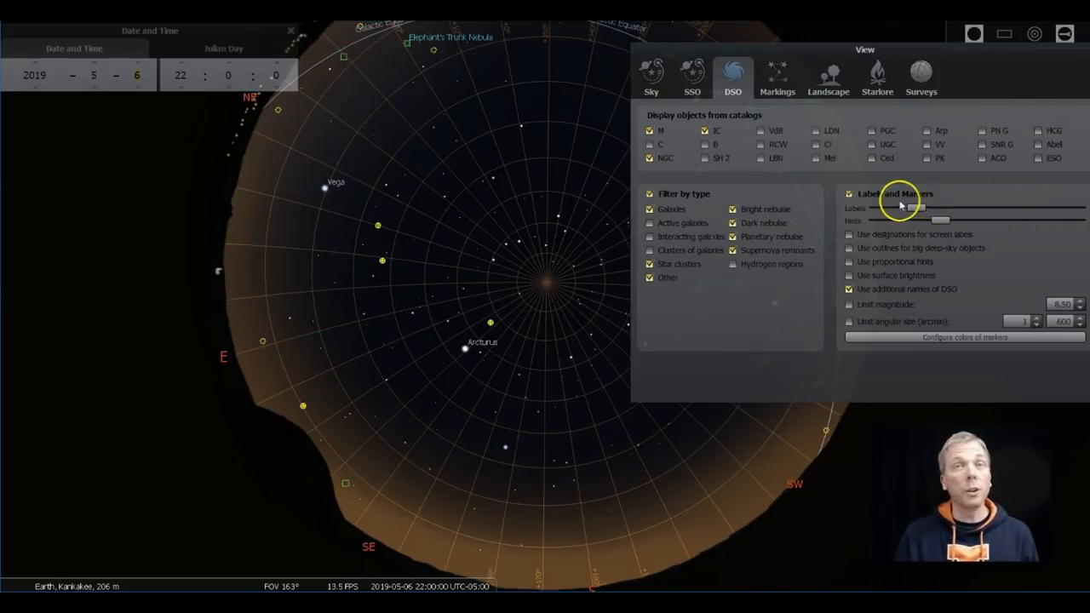
drag(923, 220, 1076, 219)
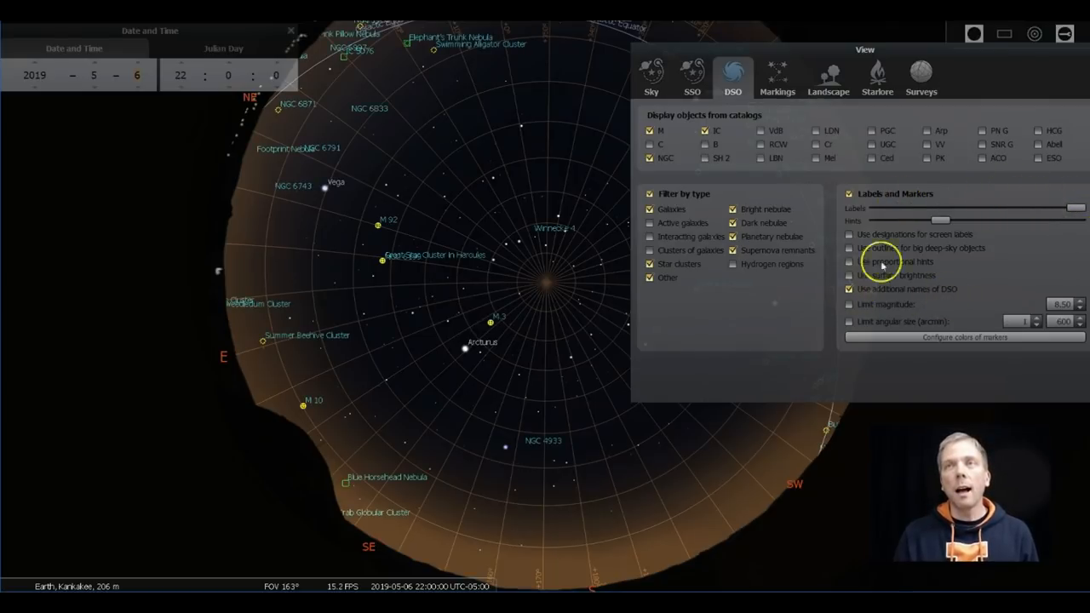
mouse_move(962, 58)
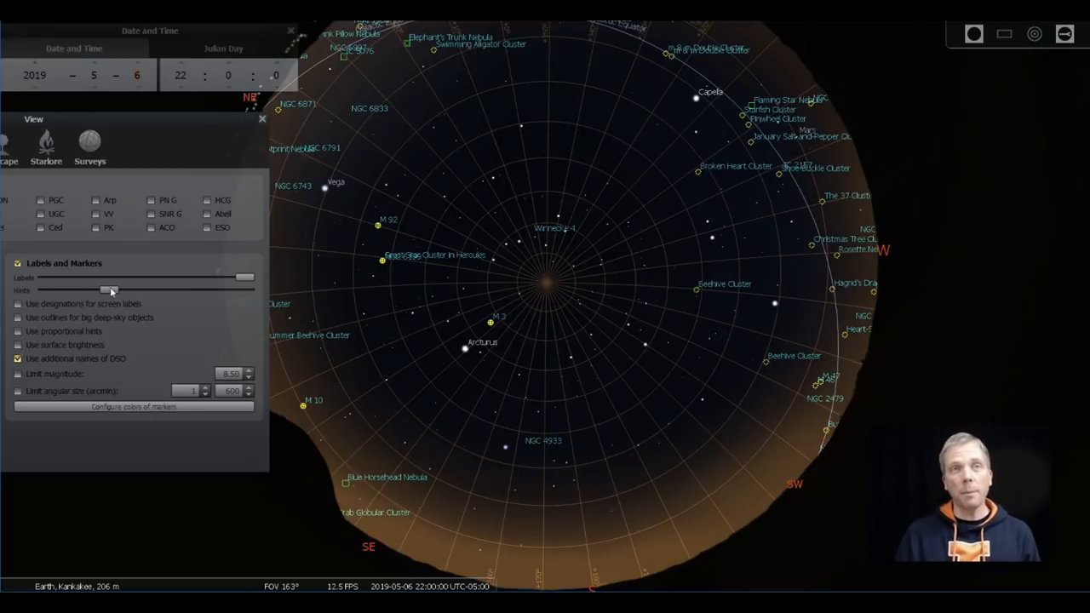
drag(109, 289, 133, 290)
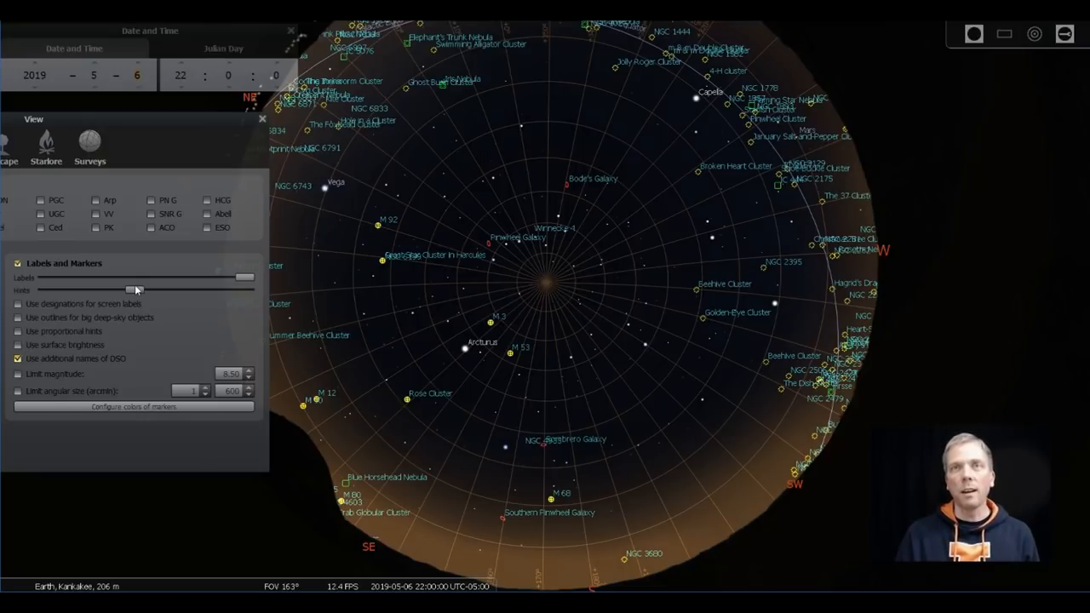
drag(136, 290, 147, 289)
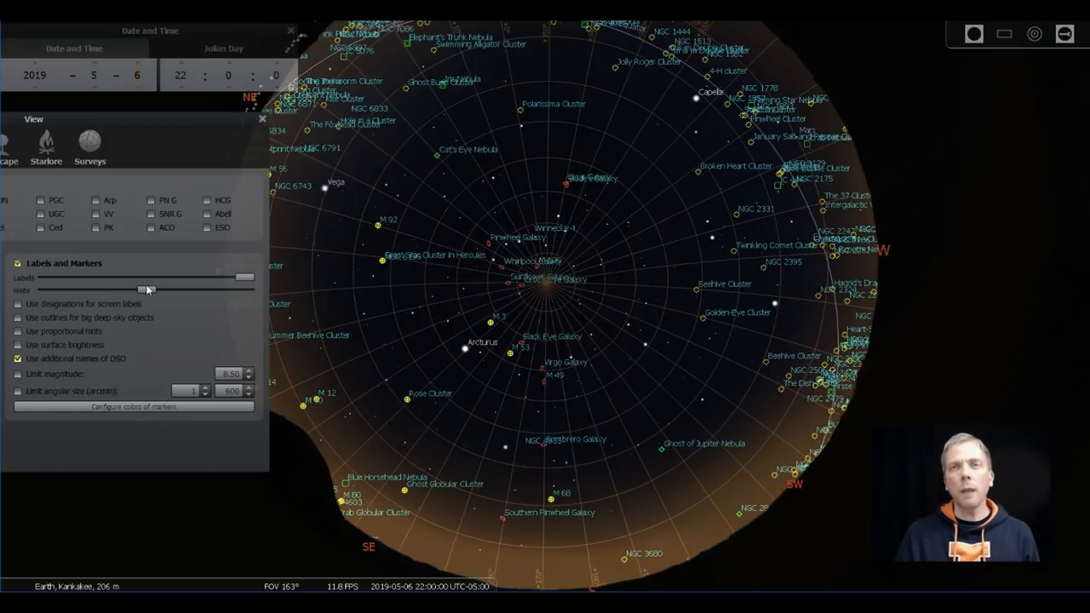
drag(145, 290, 157, 289)
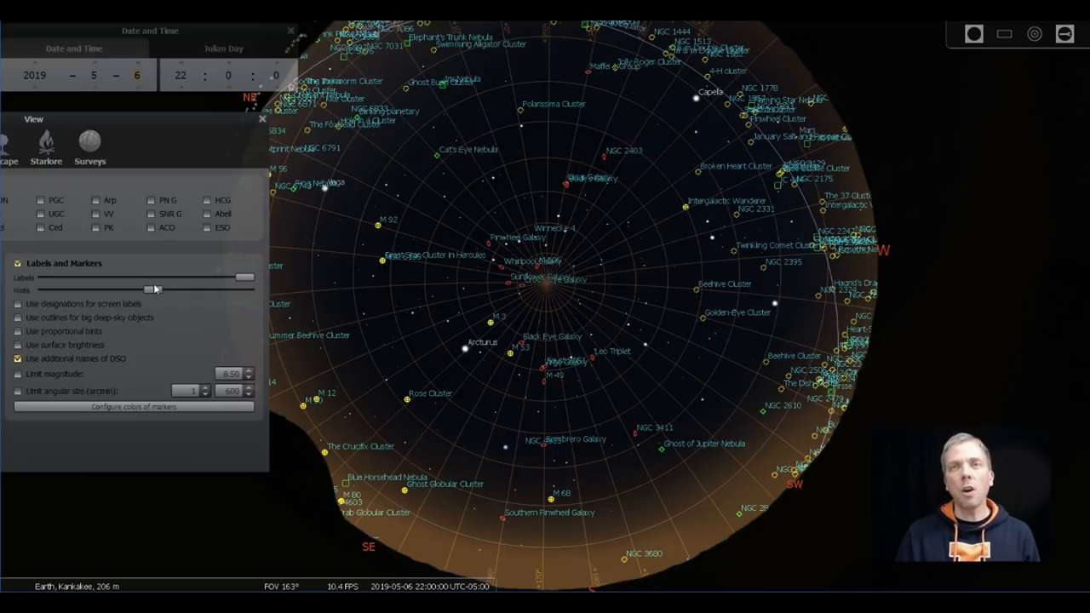
drag(152, 289, 162, 290)
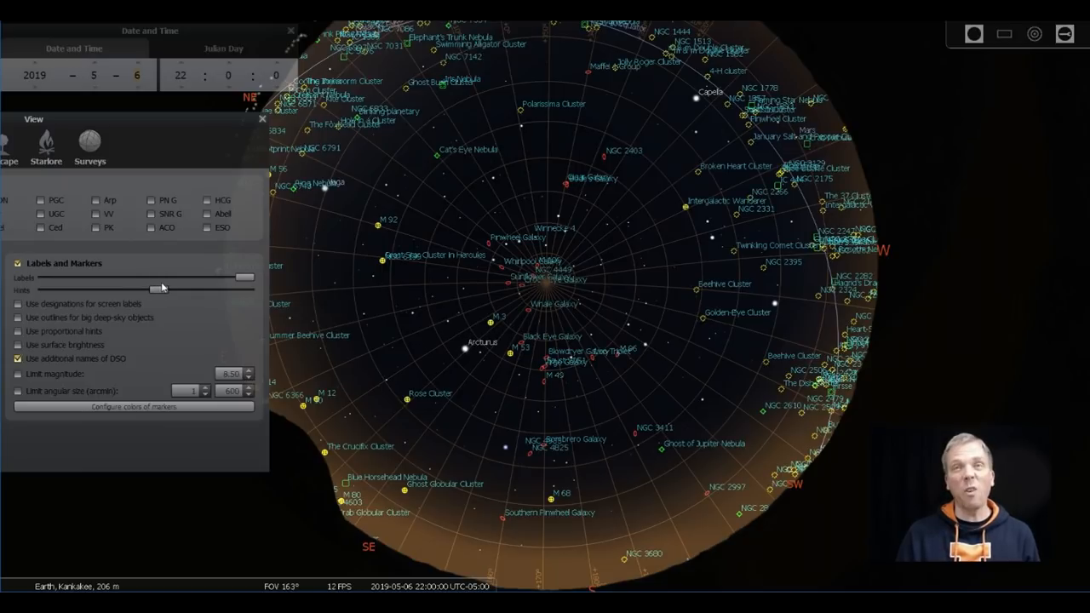
drag(145, 289, 170, 289)
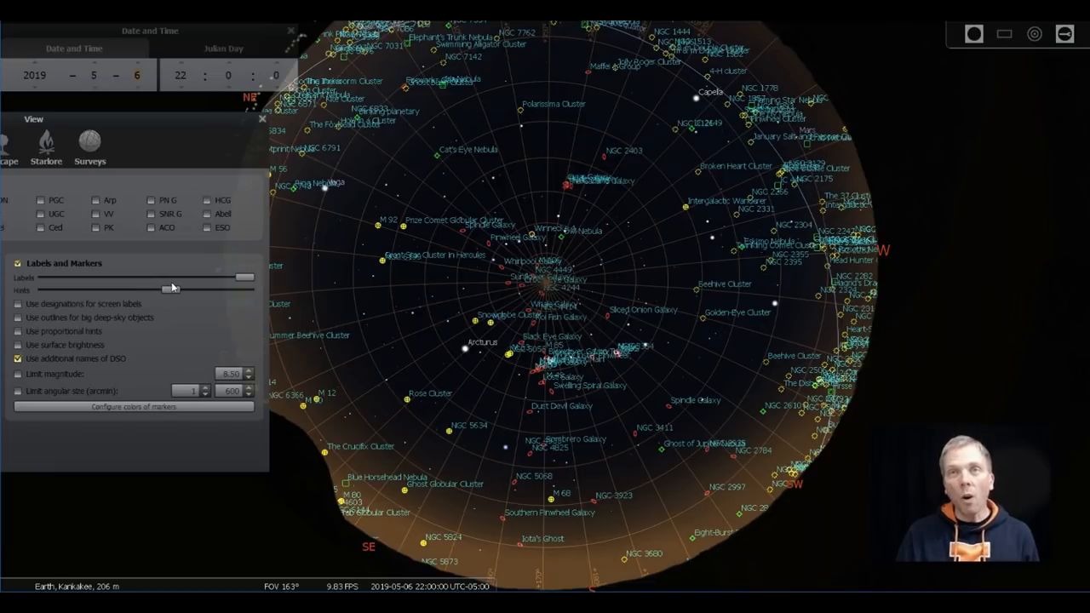
click(498, 247)
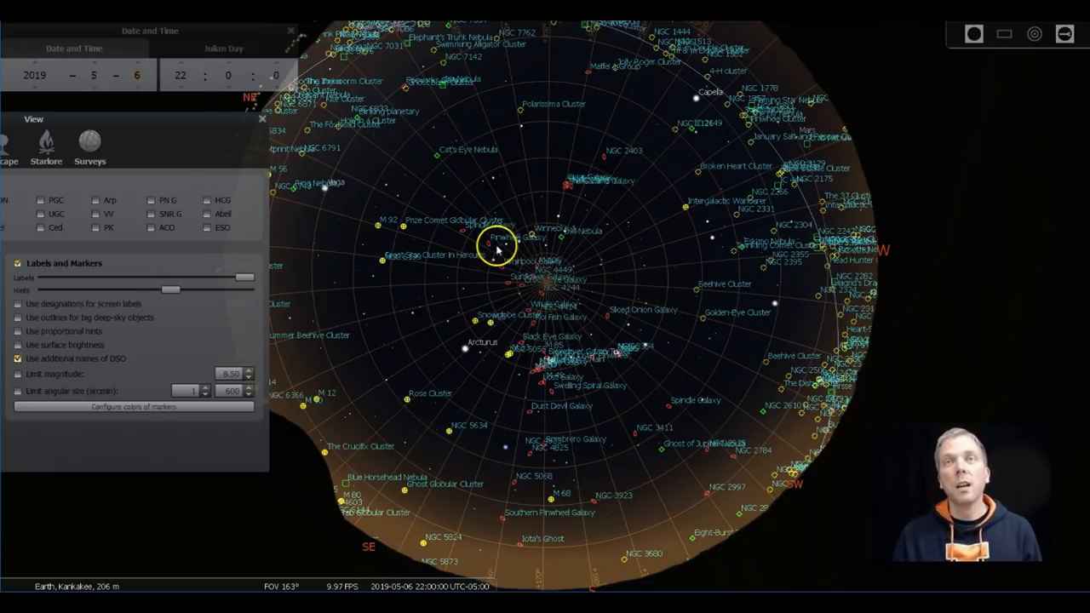
mouse_move(600, 160)
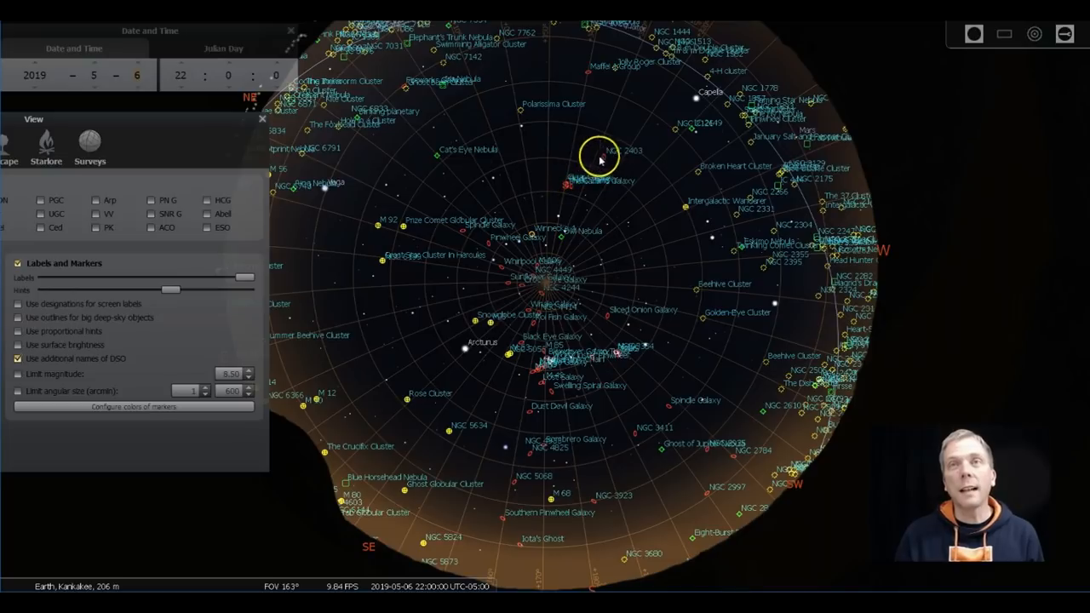
mouse_move(55, 265)
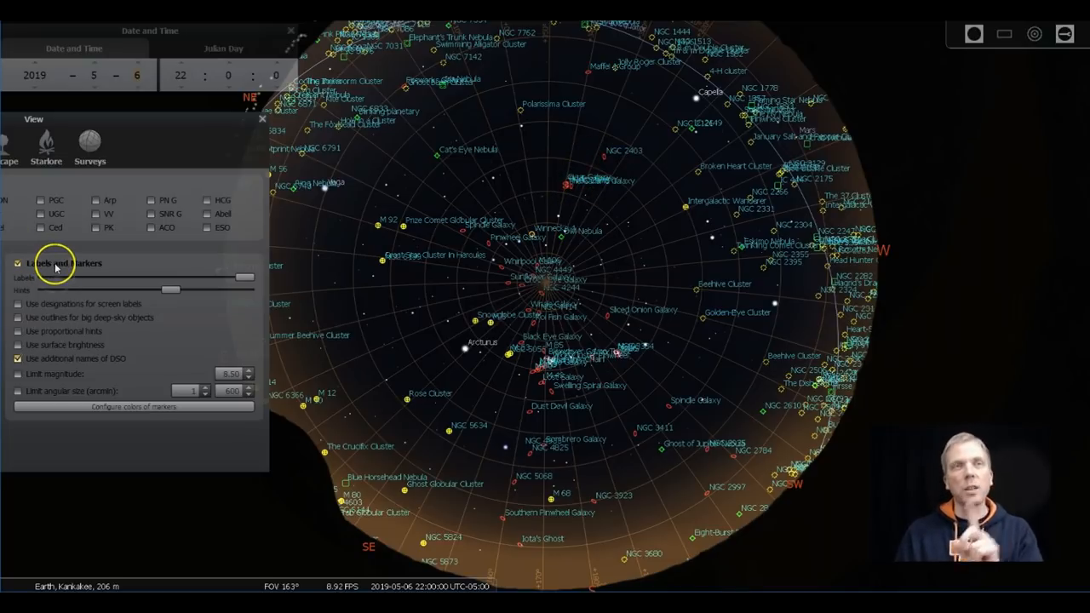
mouse_move(19, 327)
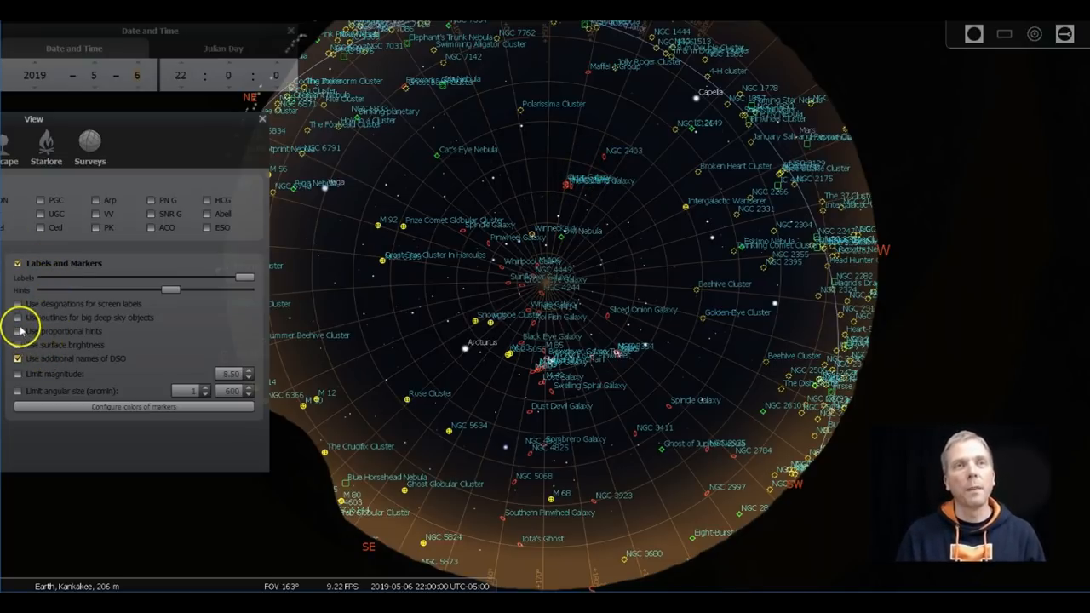
click(17, 303)
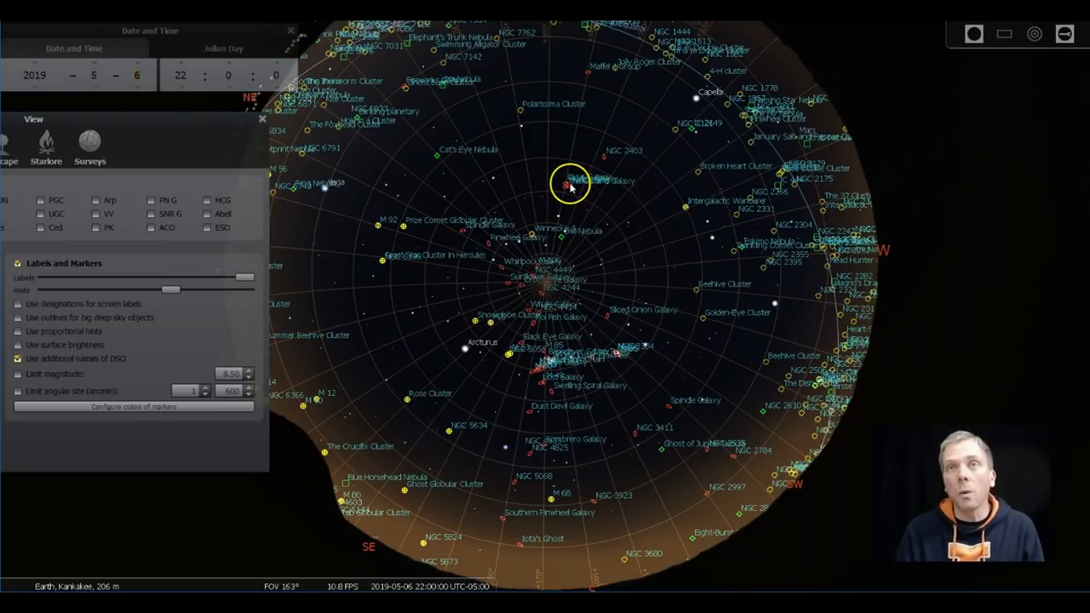
- Check the Cigar, Bode's and Whirlpool galaxies and switch deep-sky labels to designations
click(569, 186)
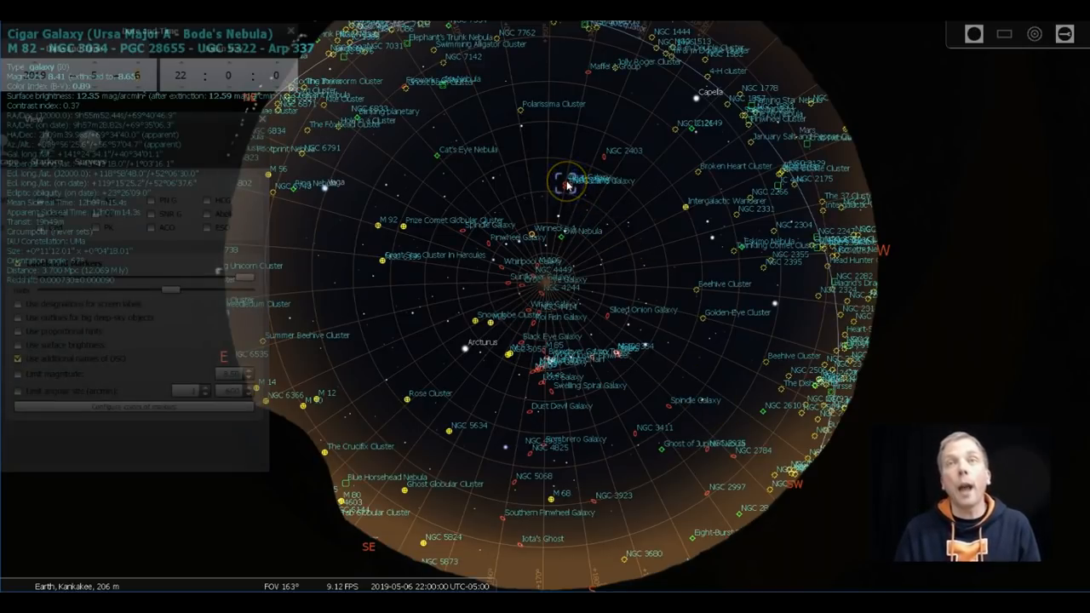
click(572, 179)
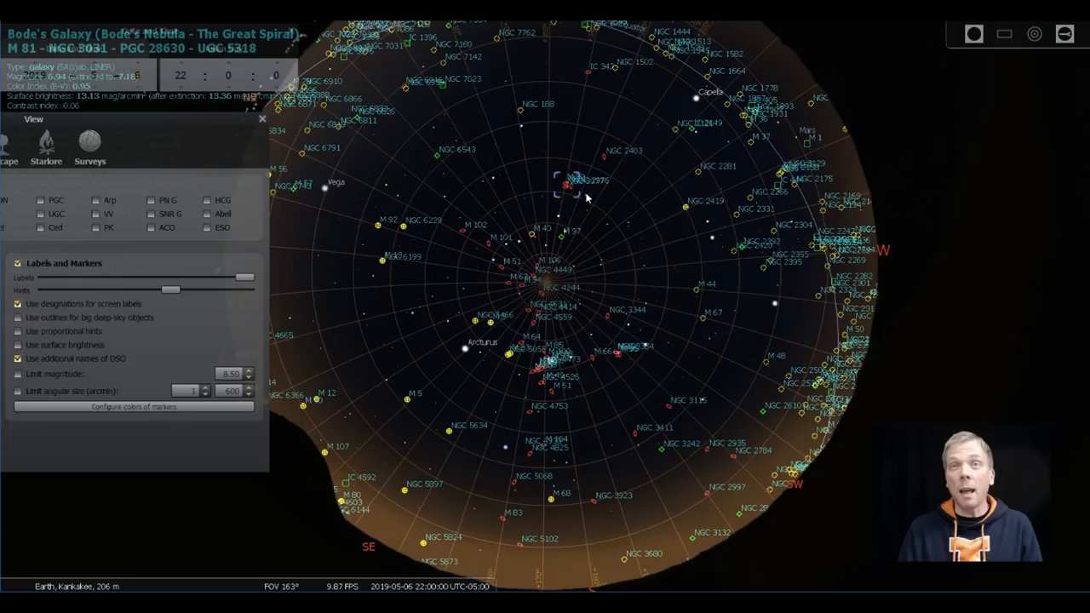
click(545, 266)
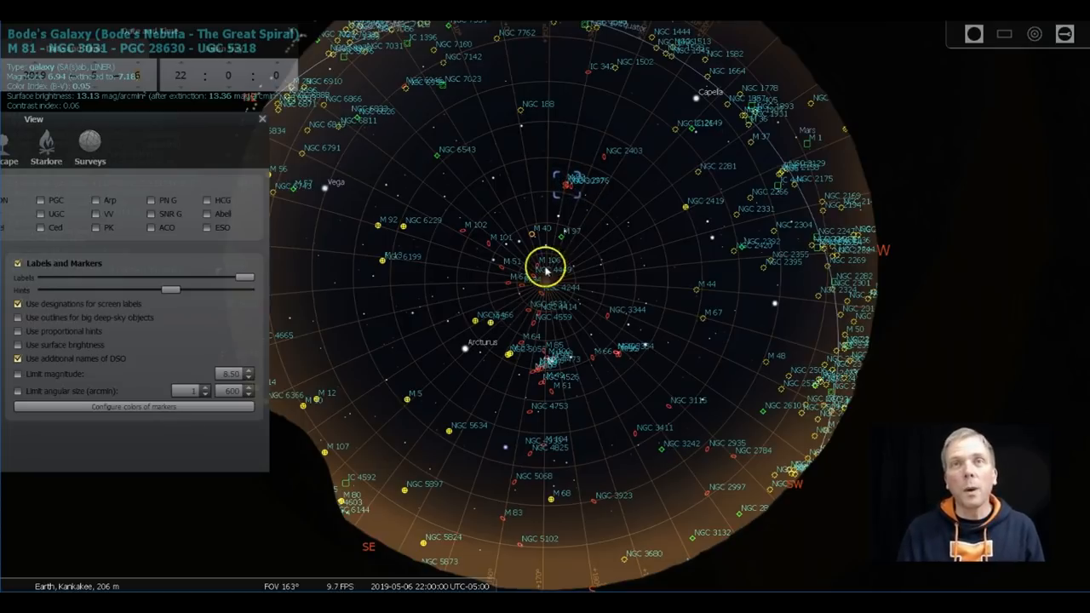
click(499, 271)
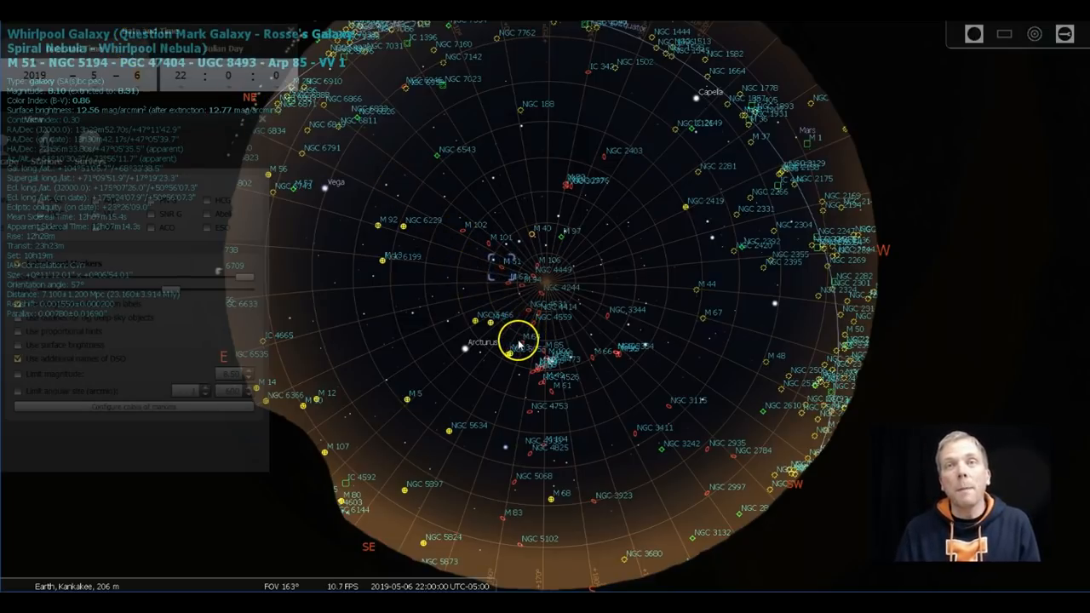
click(517, 341)
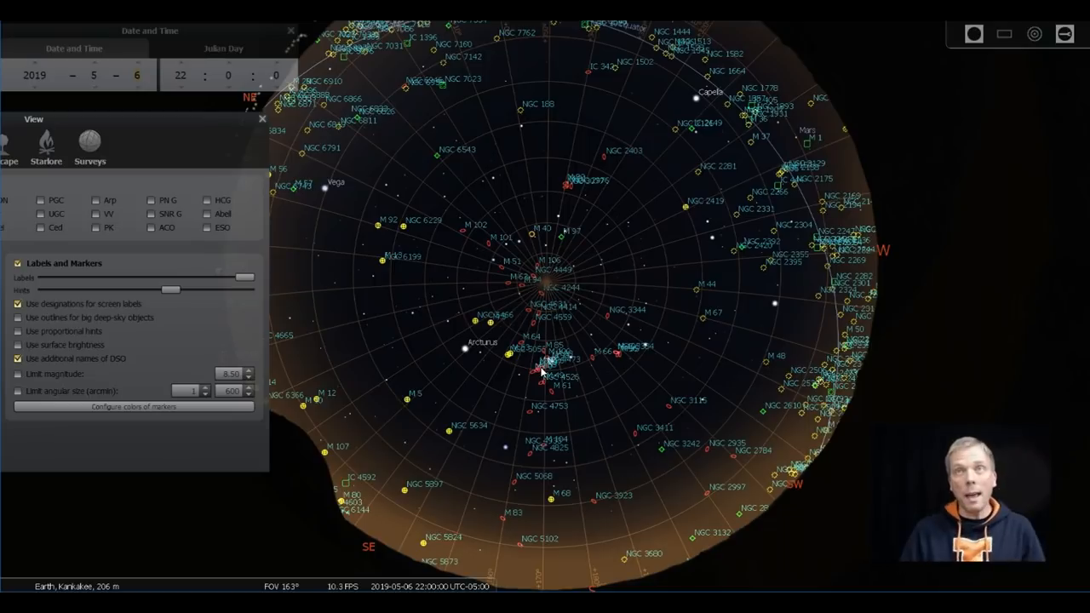
click(545, 422)
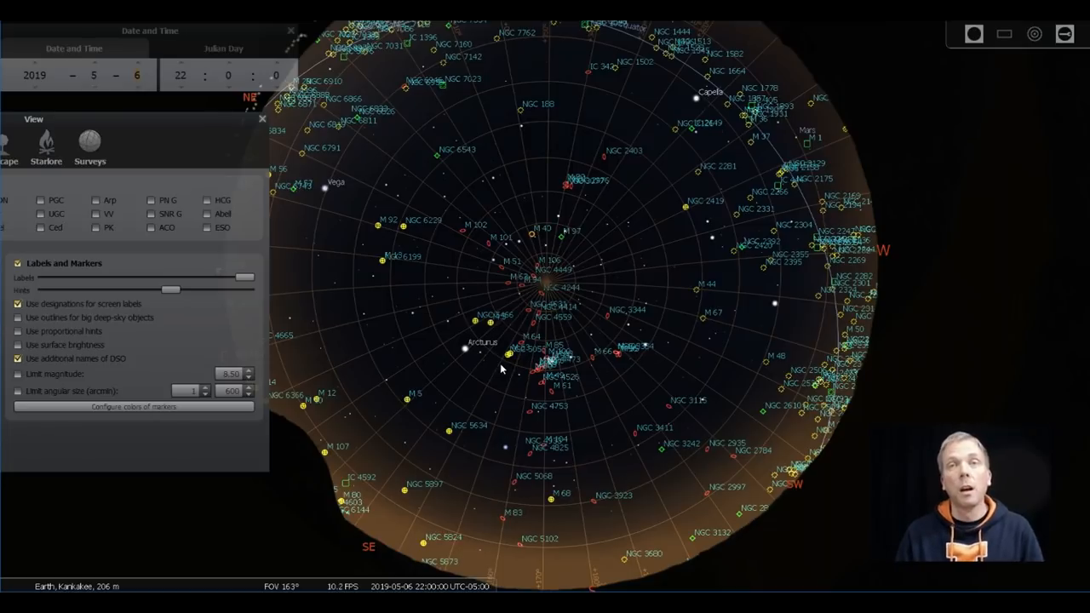
mouse_move(561, 378)
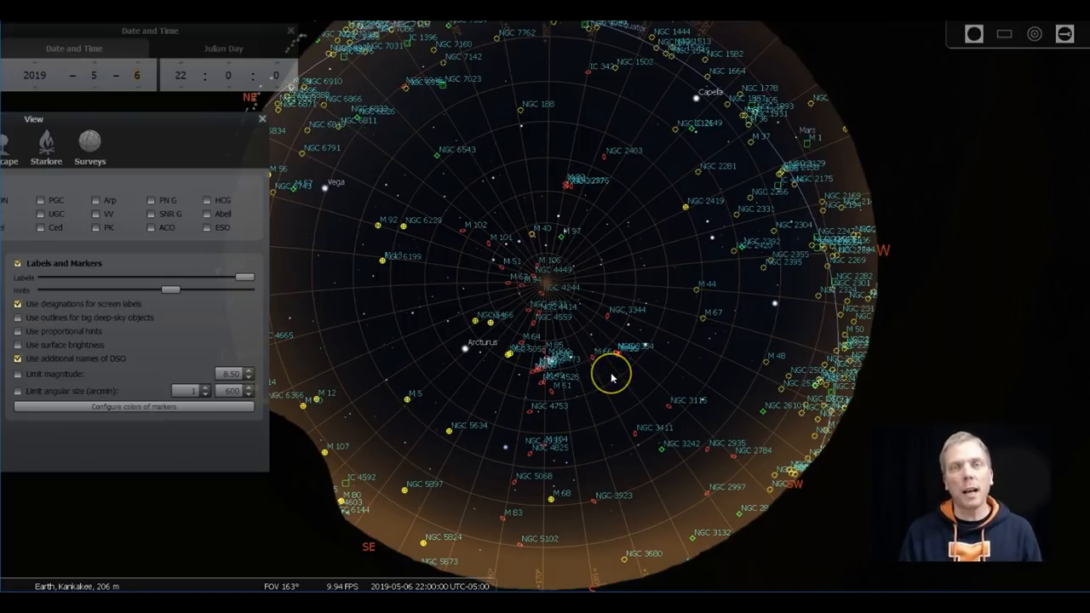
mouse_move(611, 378)
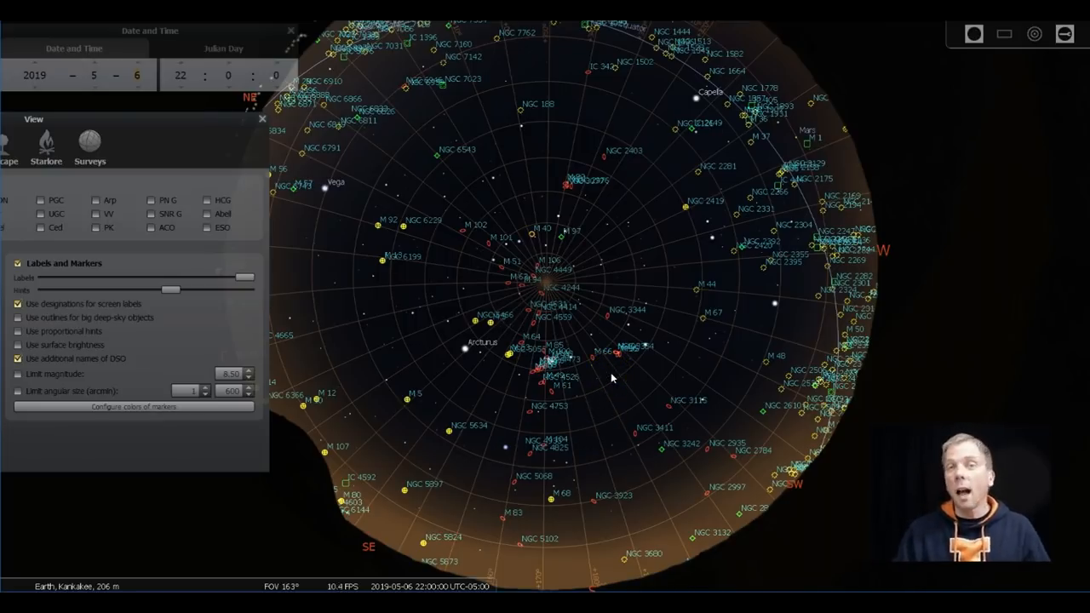
click(647, 351)
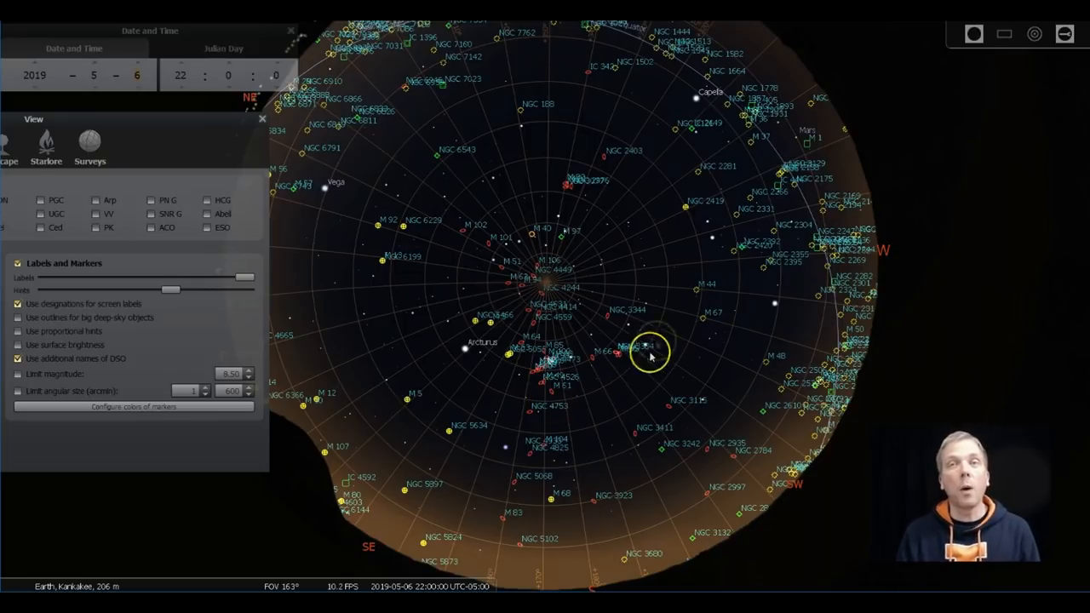
mouse_move(655, 398)
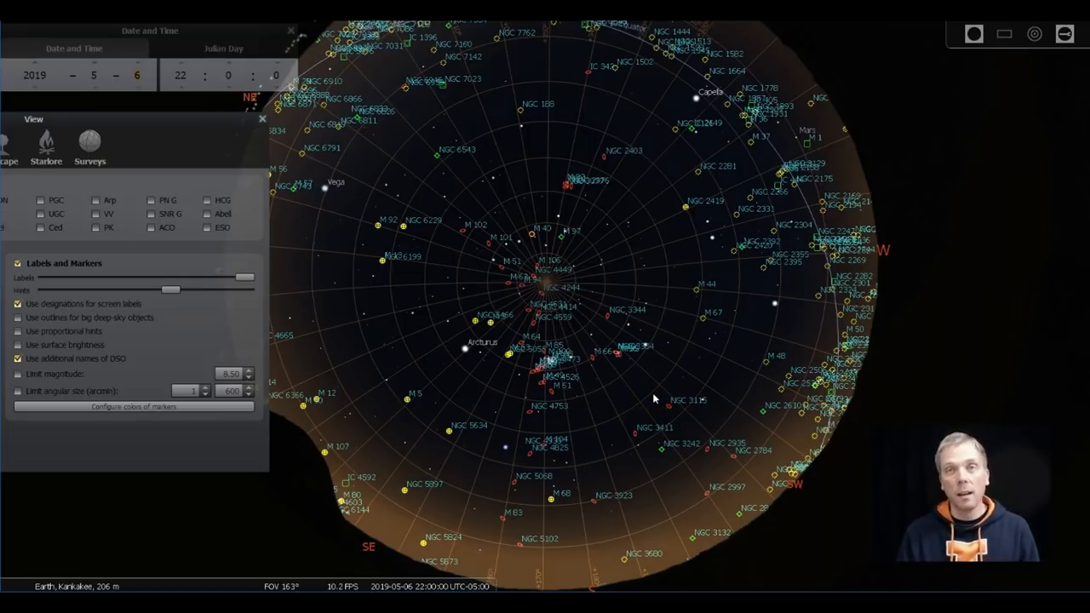
click(639, 394)
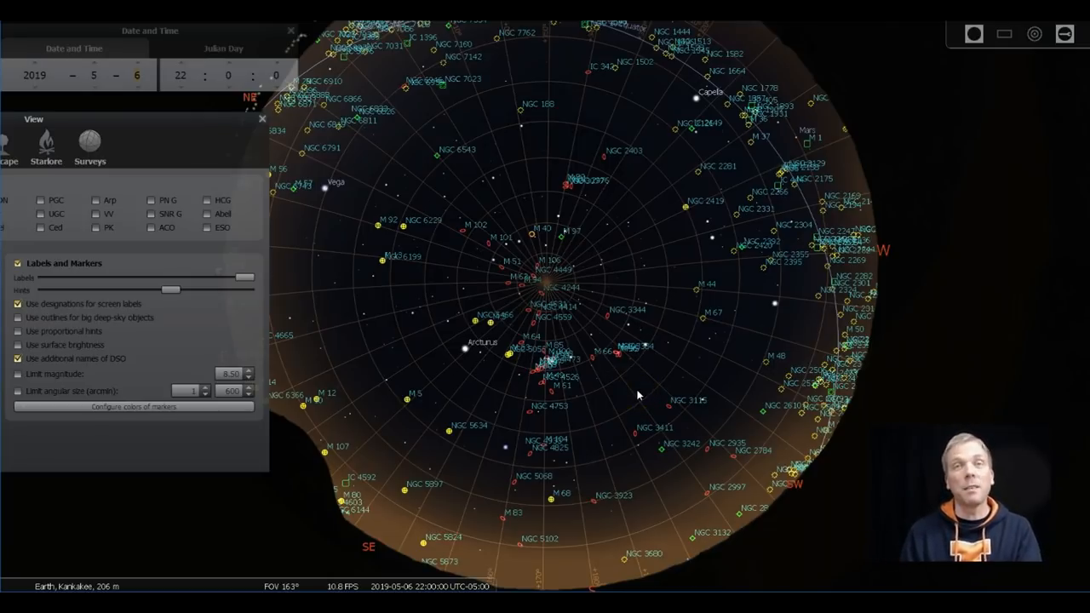
click(532, 270)
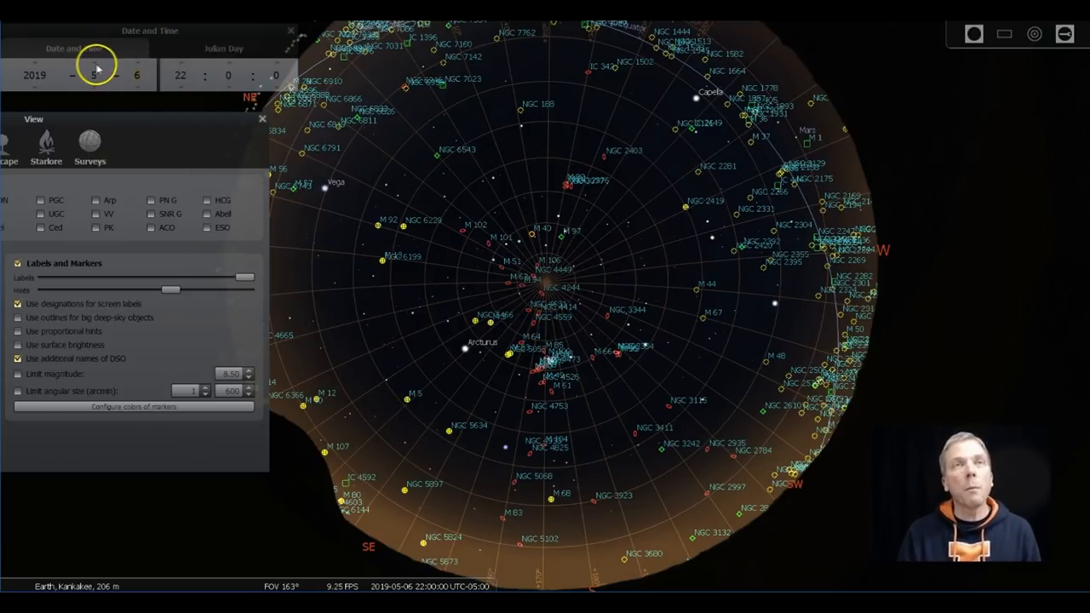
- Change the month from 5 to 6 for June 2019
click(95, 70)
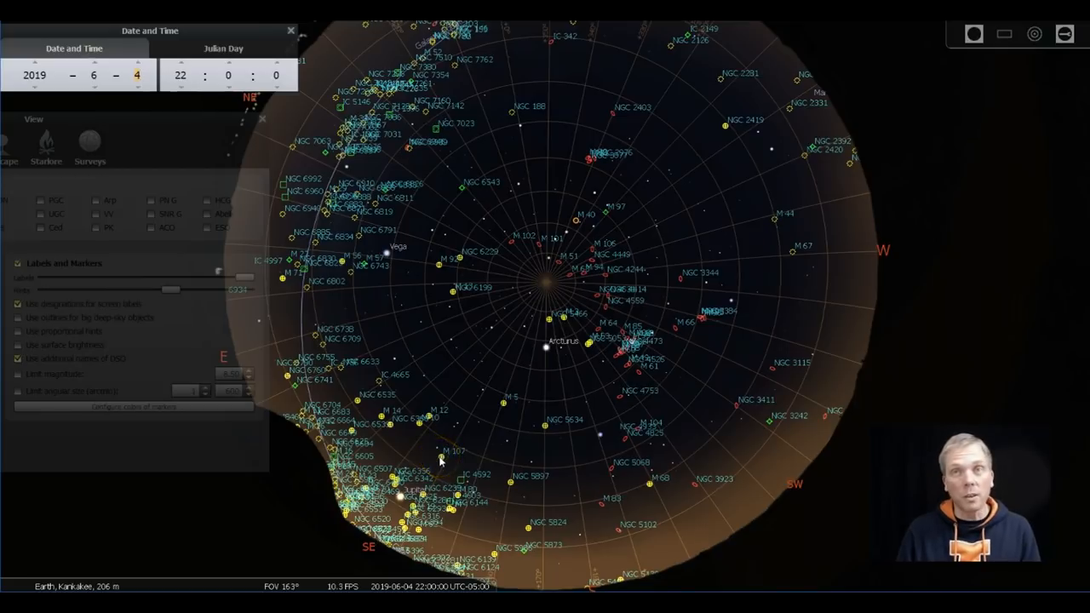
- Select the Snowglobe Cluster and NGC 5053 near Arcturus
click(525, 497)
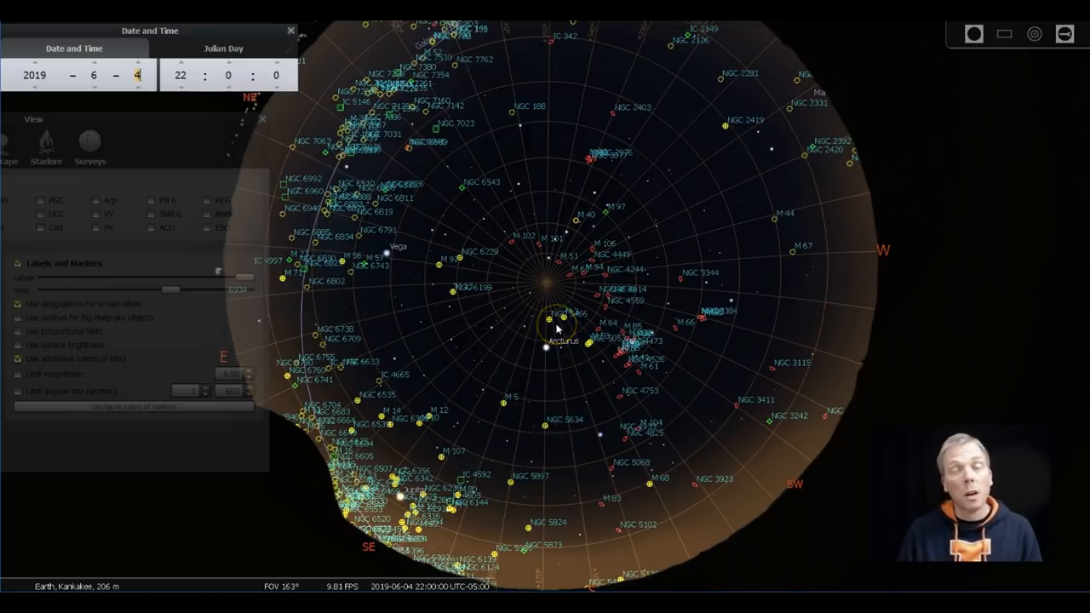
click(555, 324)
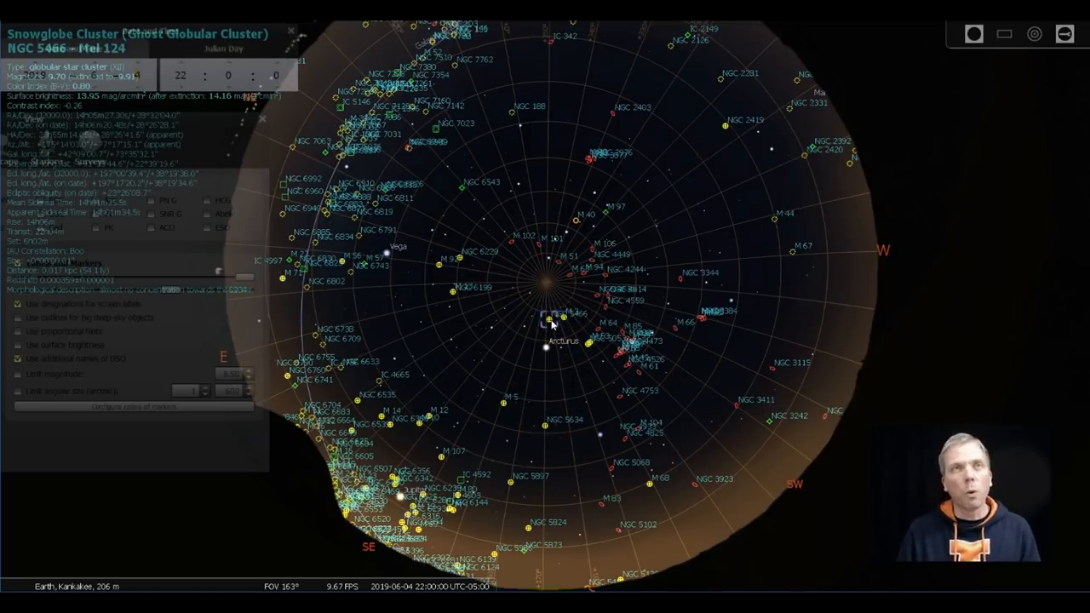
click(560, 321)
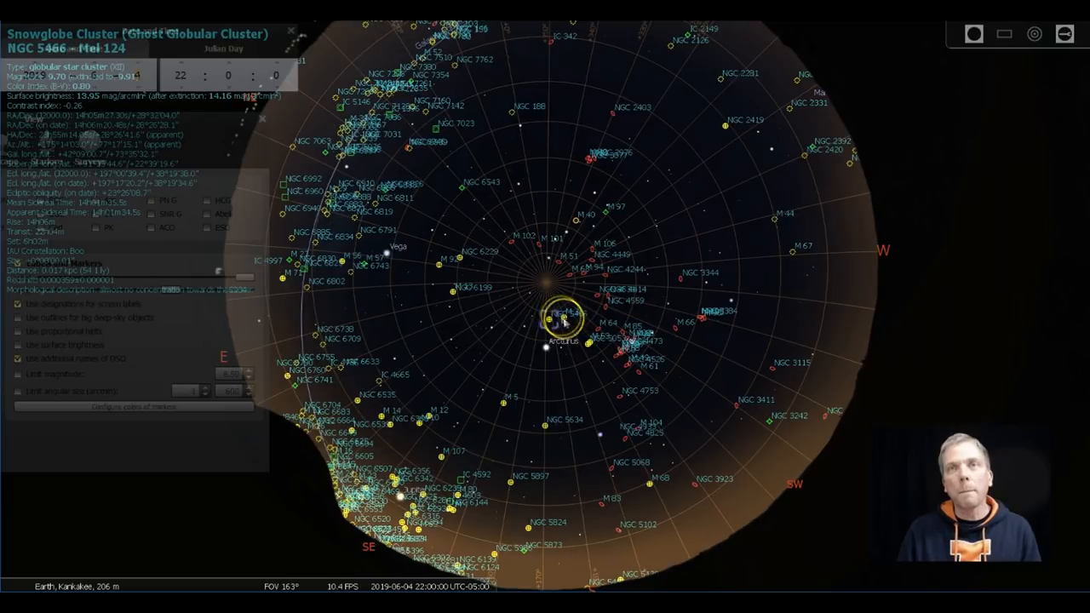
click(562, 317)
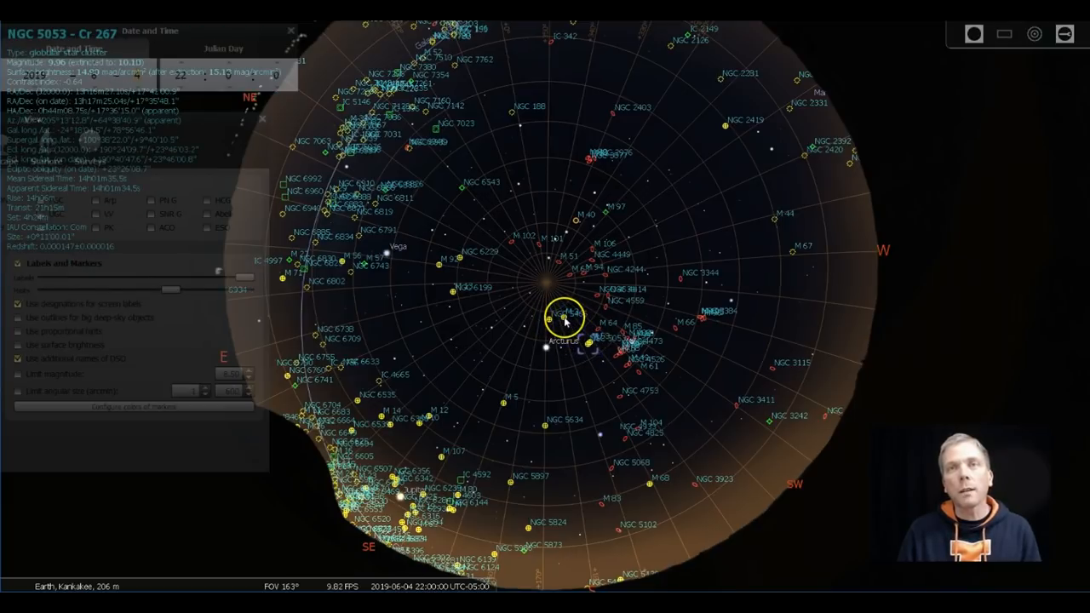
- Select M 3 and M 53, then lower the deep-sky labels slider
click(592, 347)
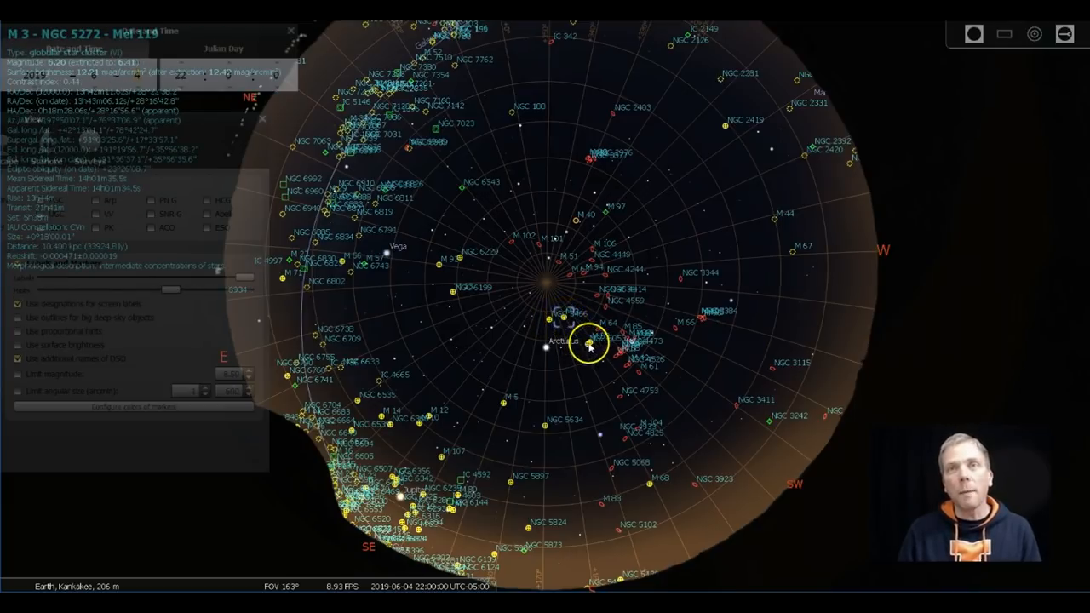
click(593, 344)
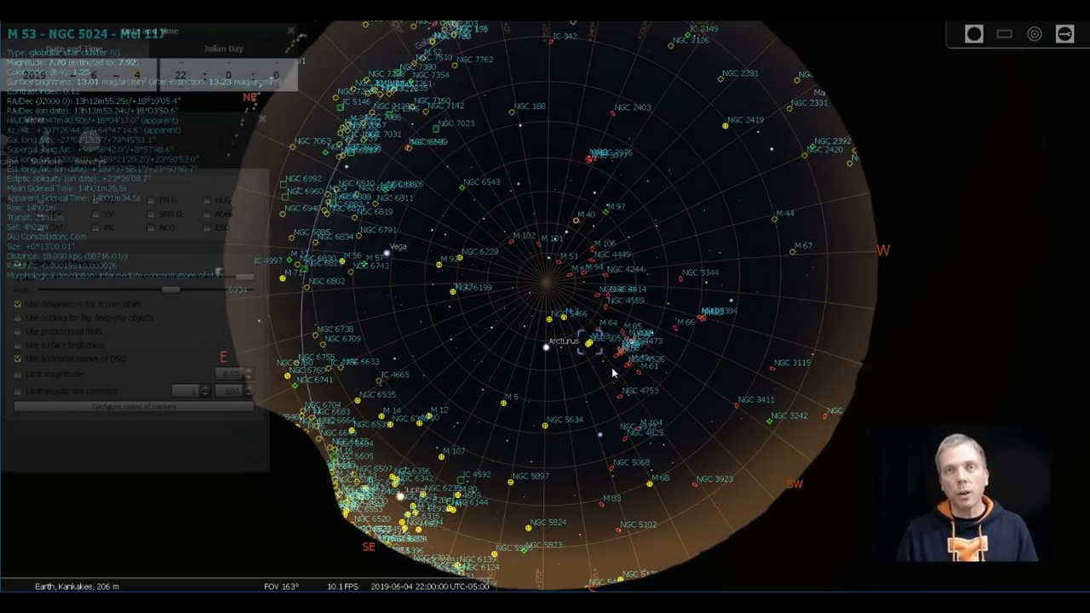
click(475, 378)
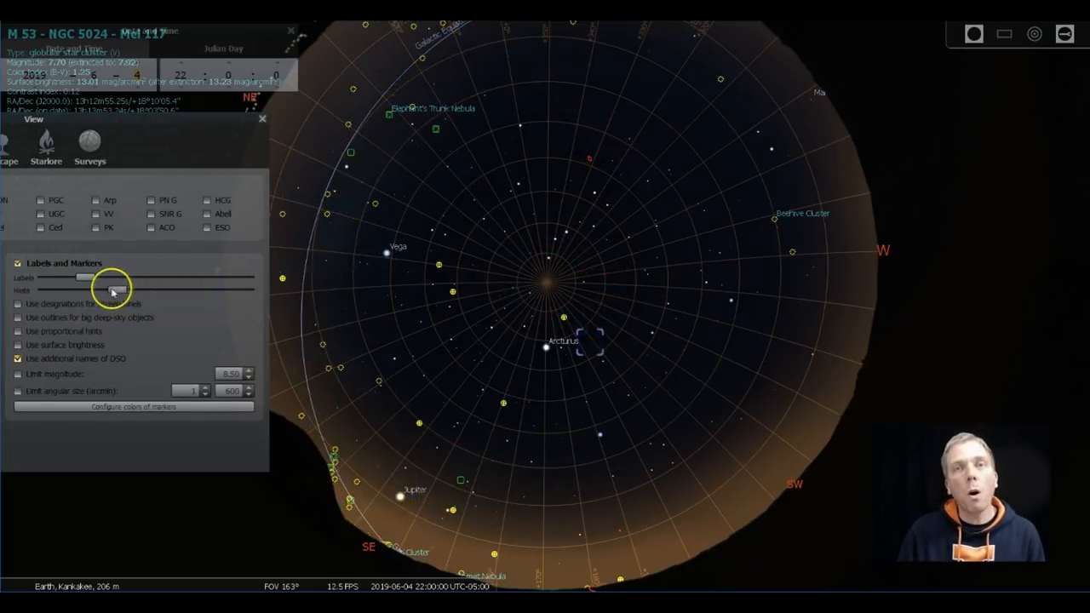
- Peek at the Julian Day view, then set the clock to 23:00 and a later June day
click(402, 494)
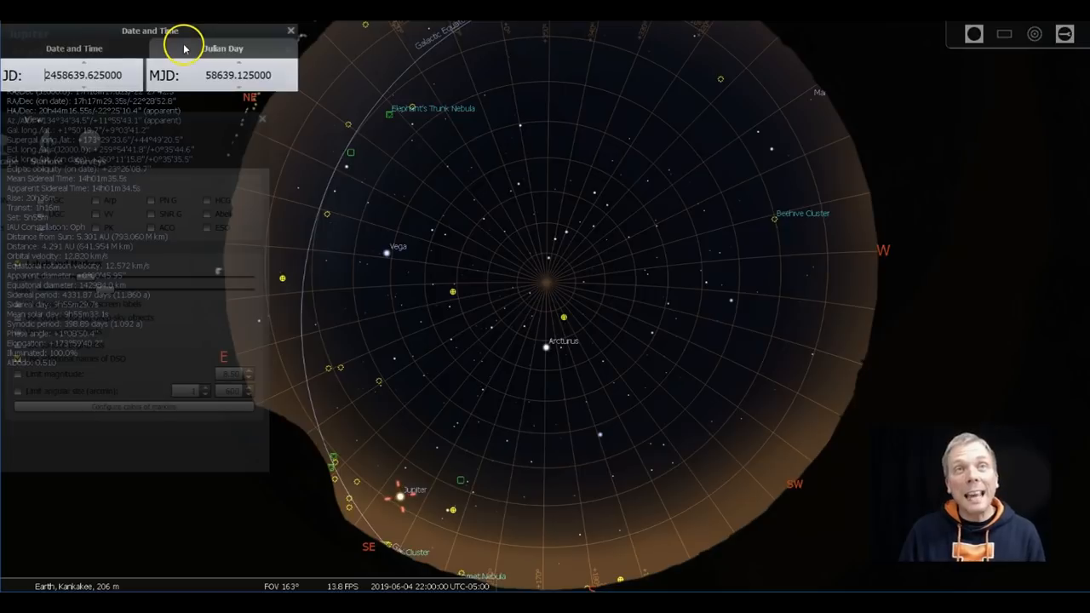
click(73, 48)
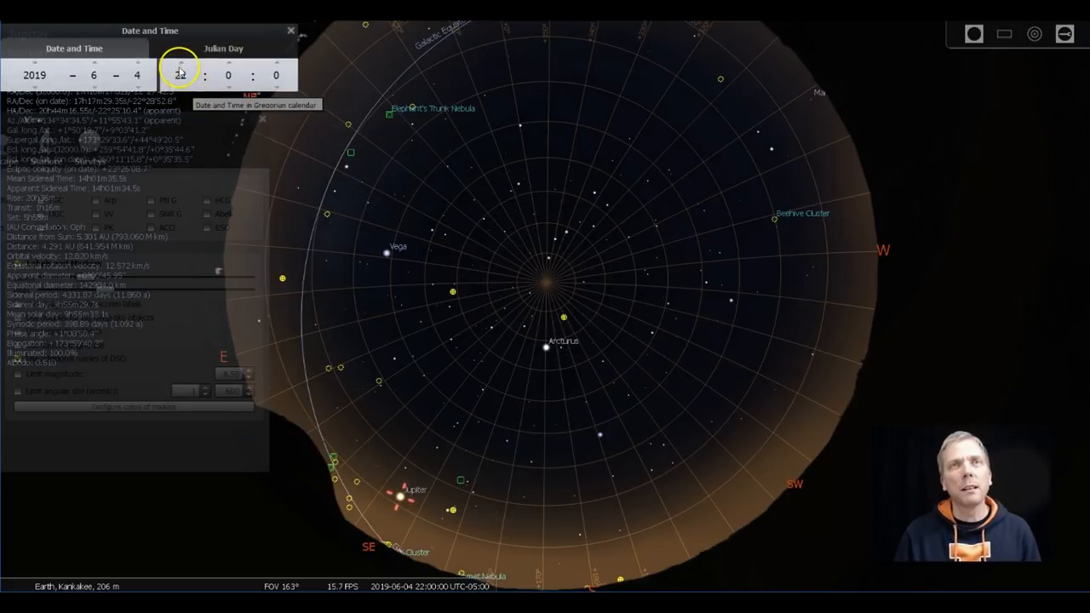
click(194, 68)
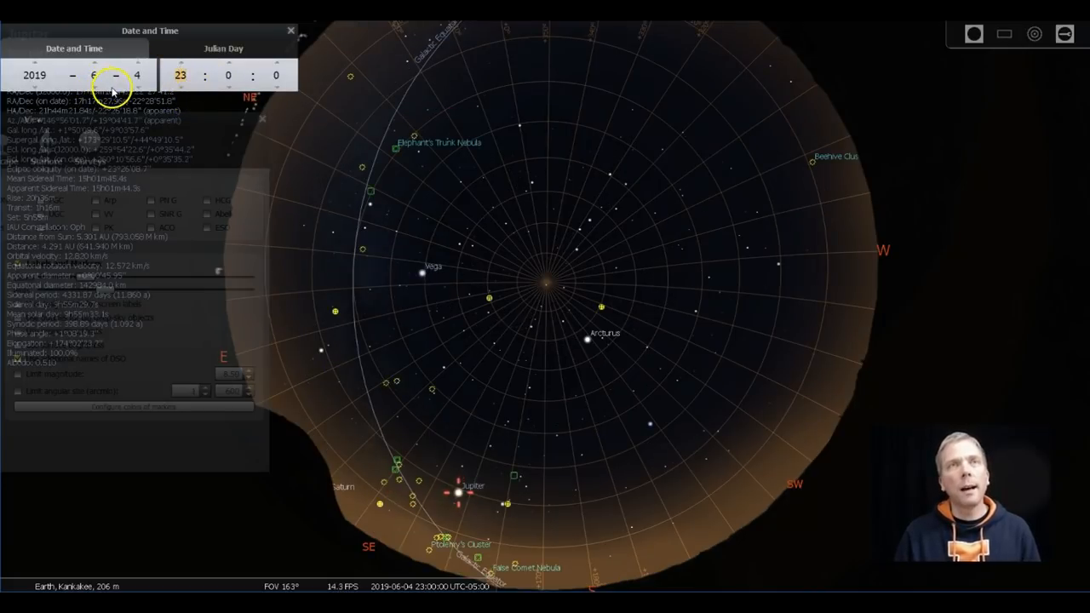
click(148, 69)
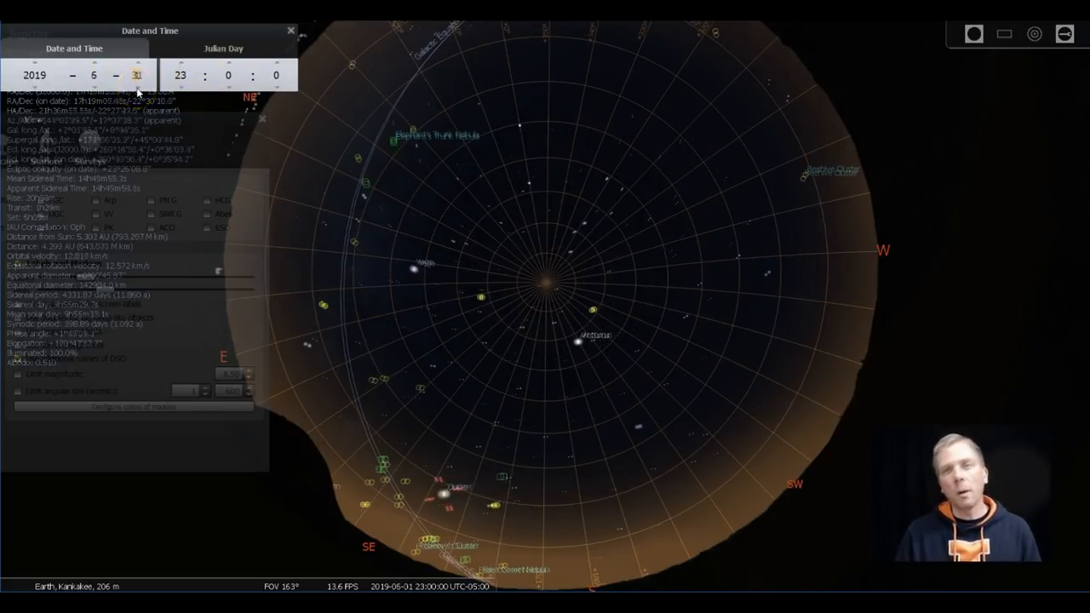